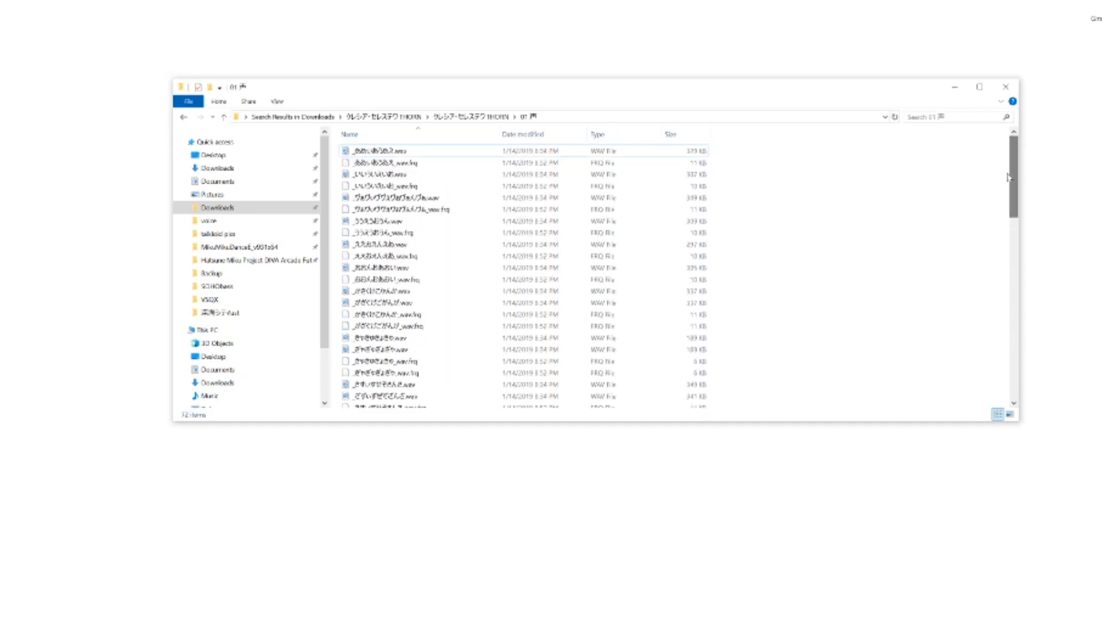
- Browse the 01 声 folder's files, selecting a WAV recording and oto.ini
click(379, 150)
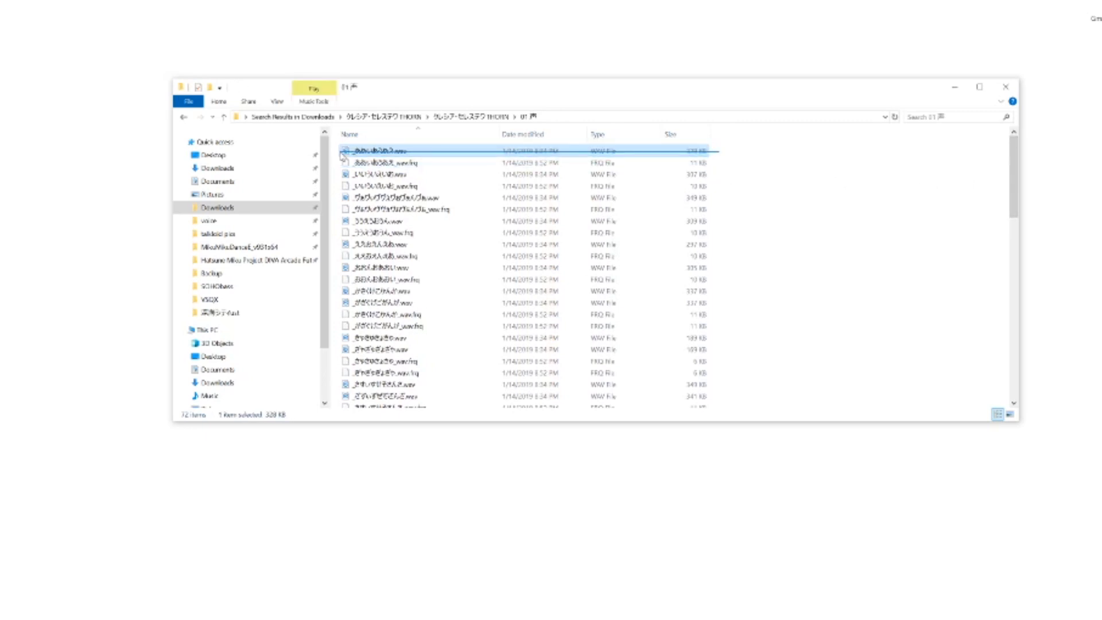
click(770, 172)
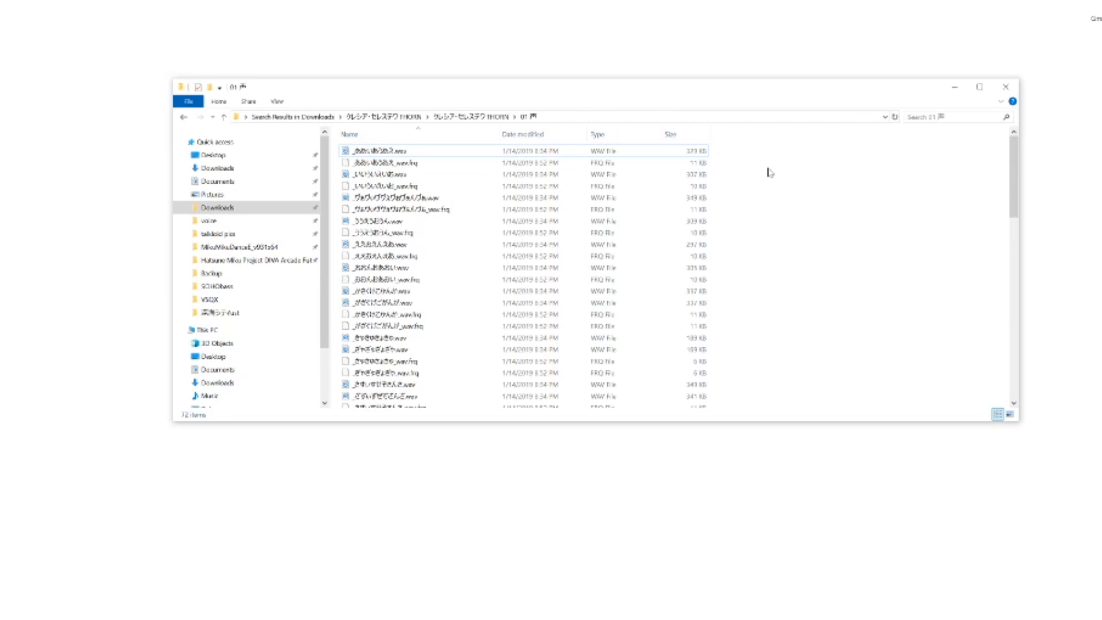
mouse_move(712, 150)
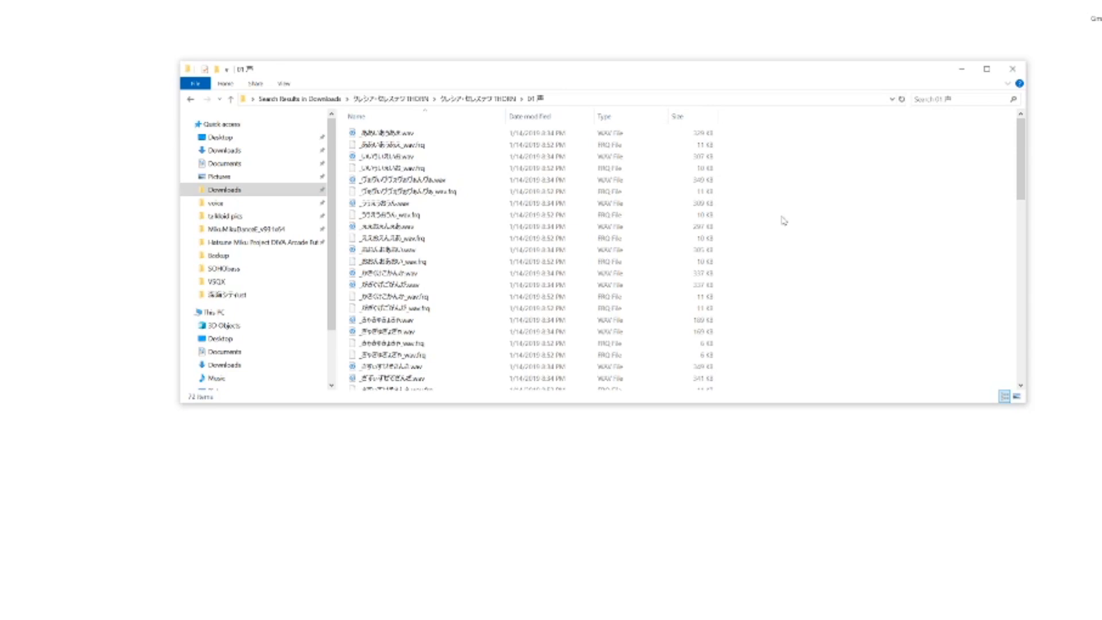
mouse_move(920, 152)
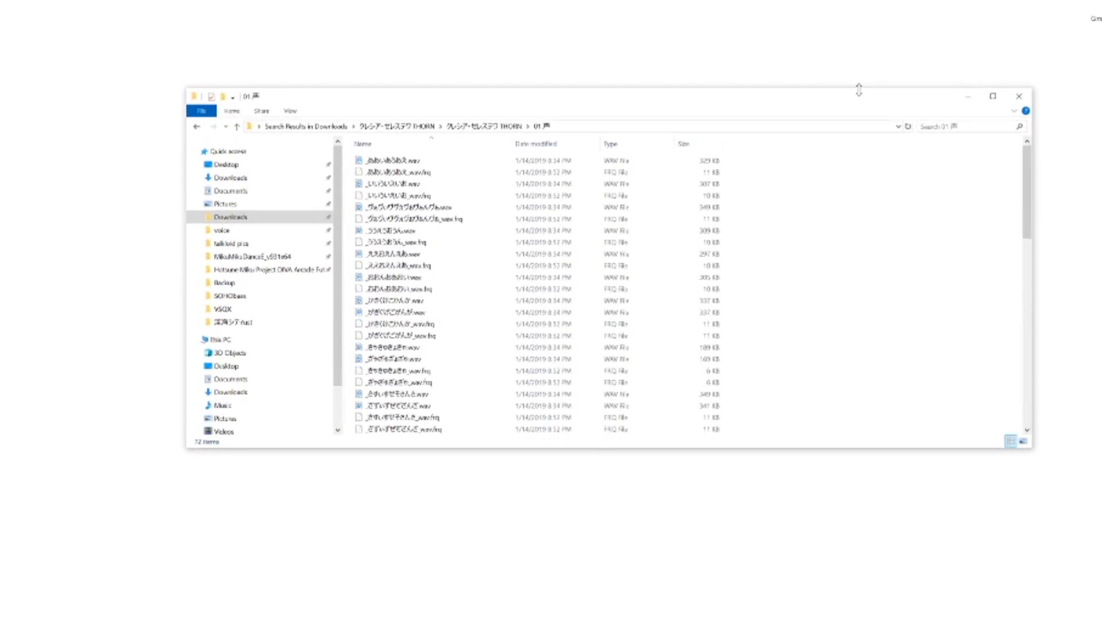
mouse_move(799, 227)
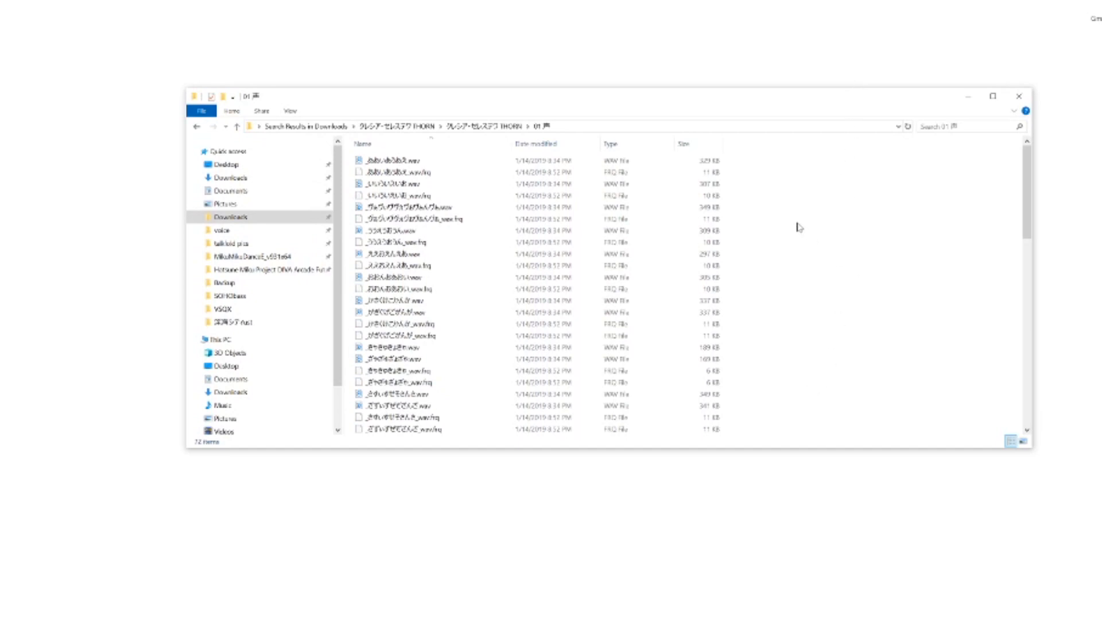
scroll(down, 3)
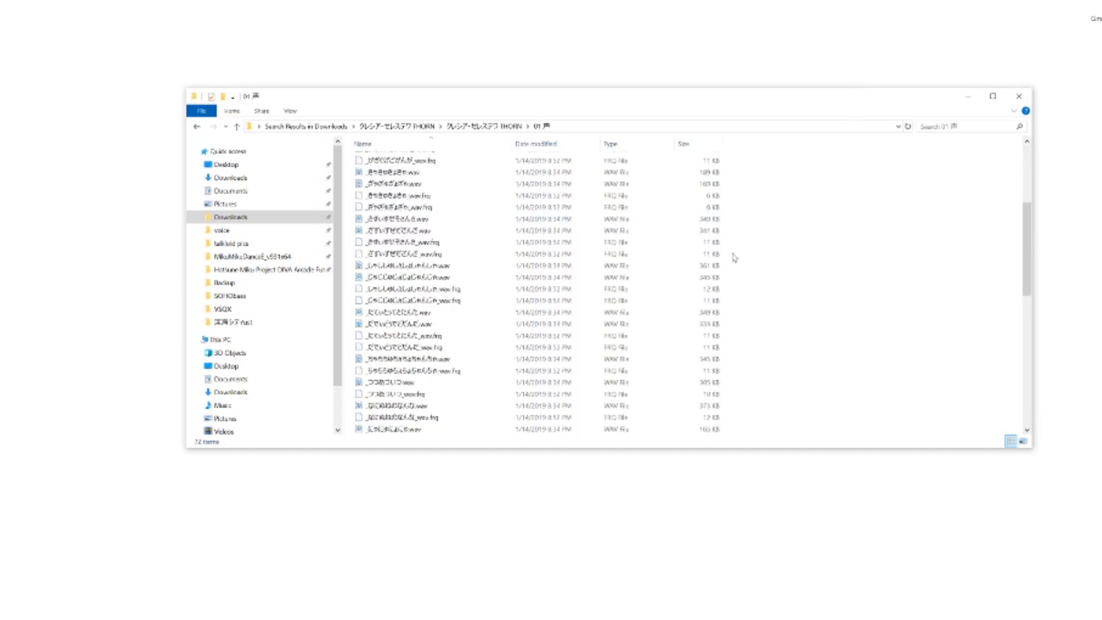
scroll(down, 3)
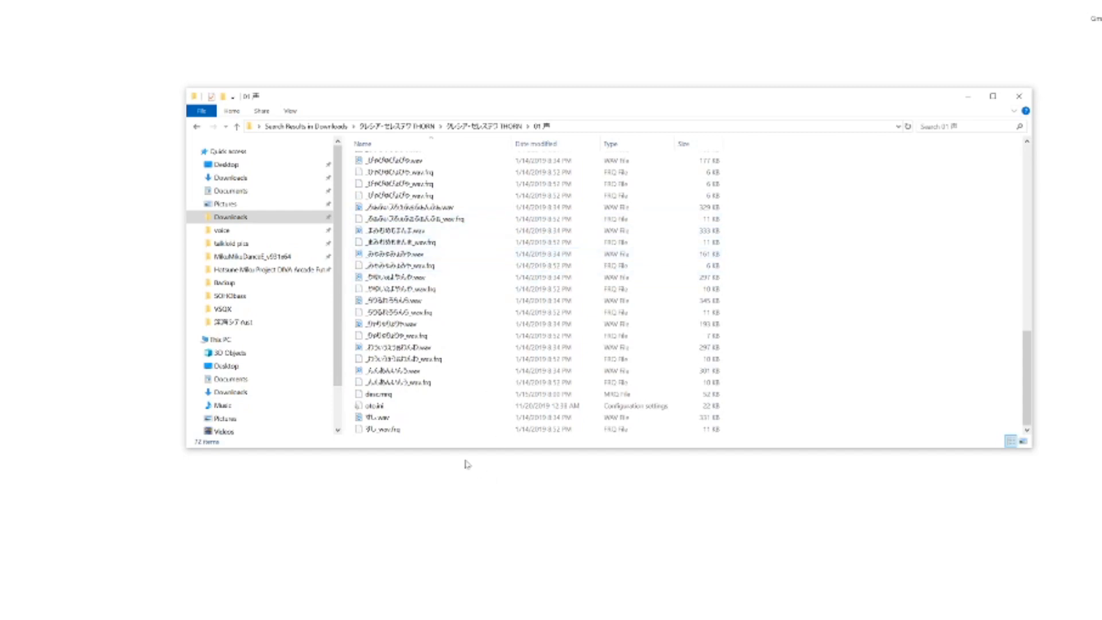
mouse_move(727, 436)
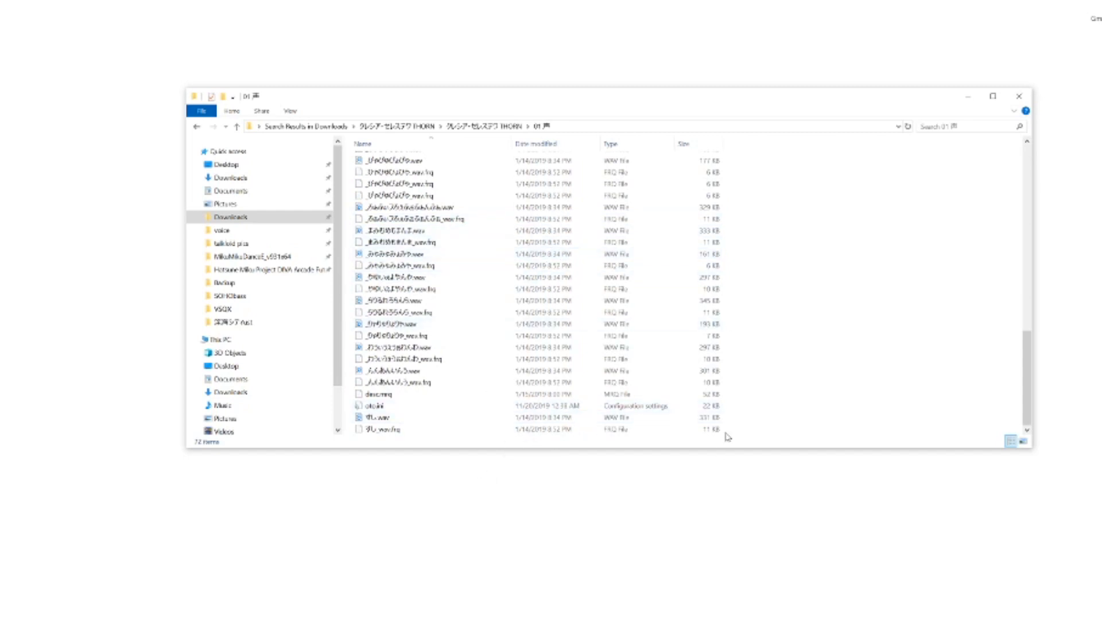
mouse_move(766, 429)
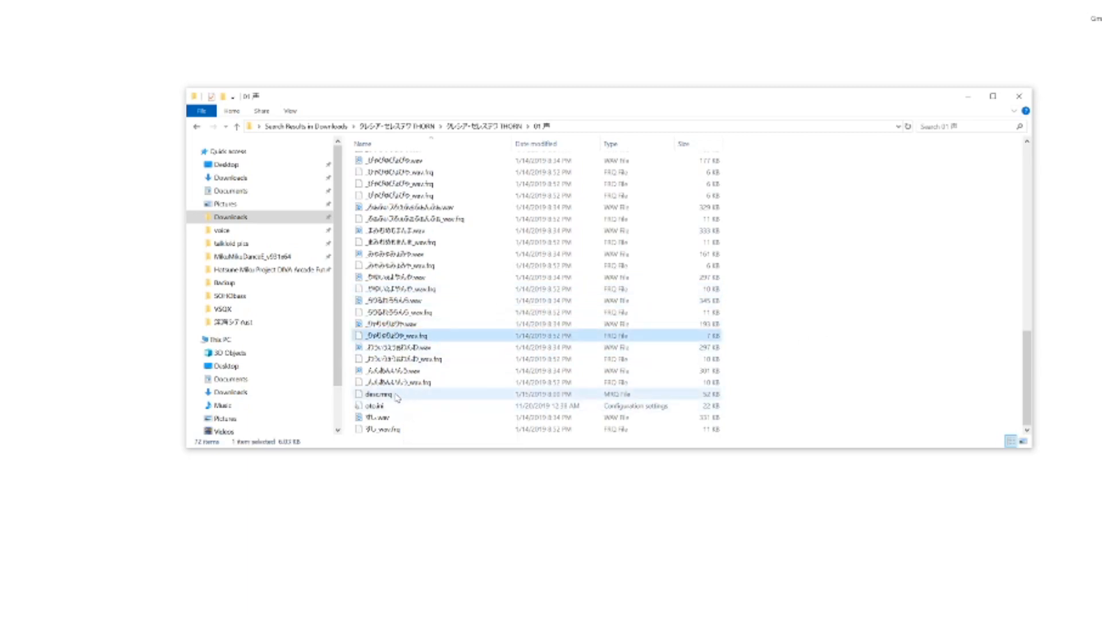
click(385, 405)
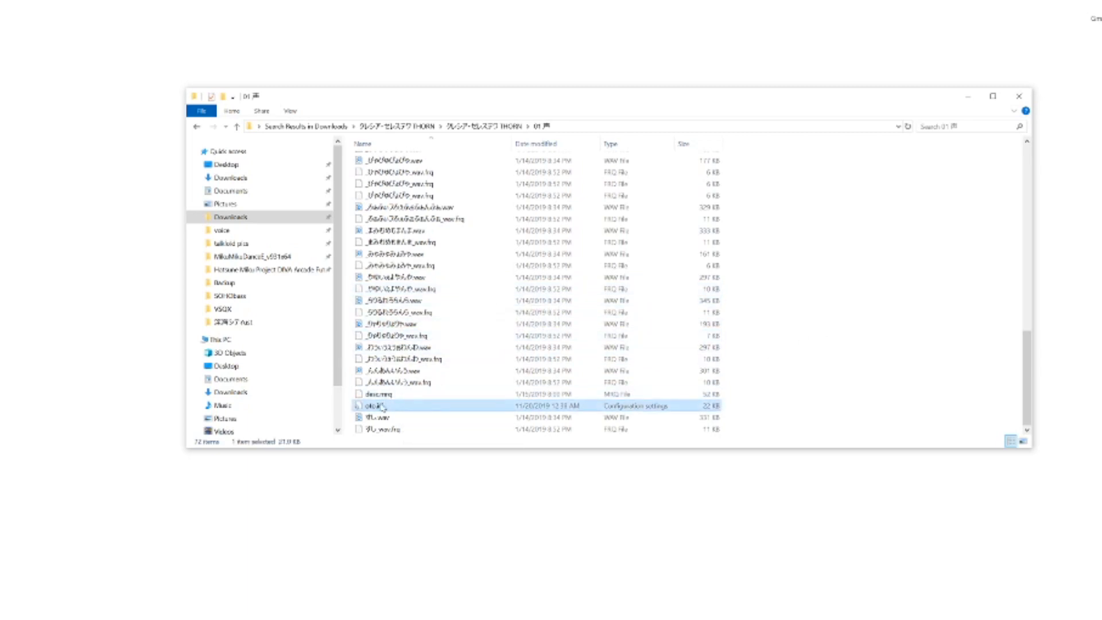
mouse_move(390, 335)
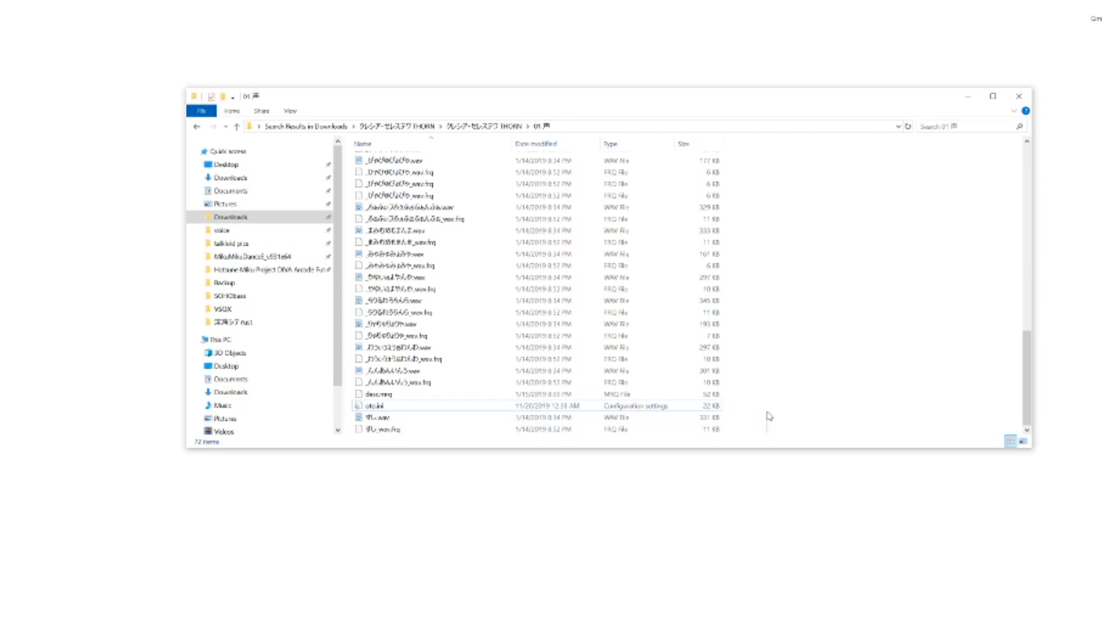
mouse_move(768, 415)
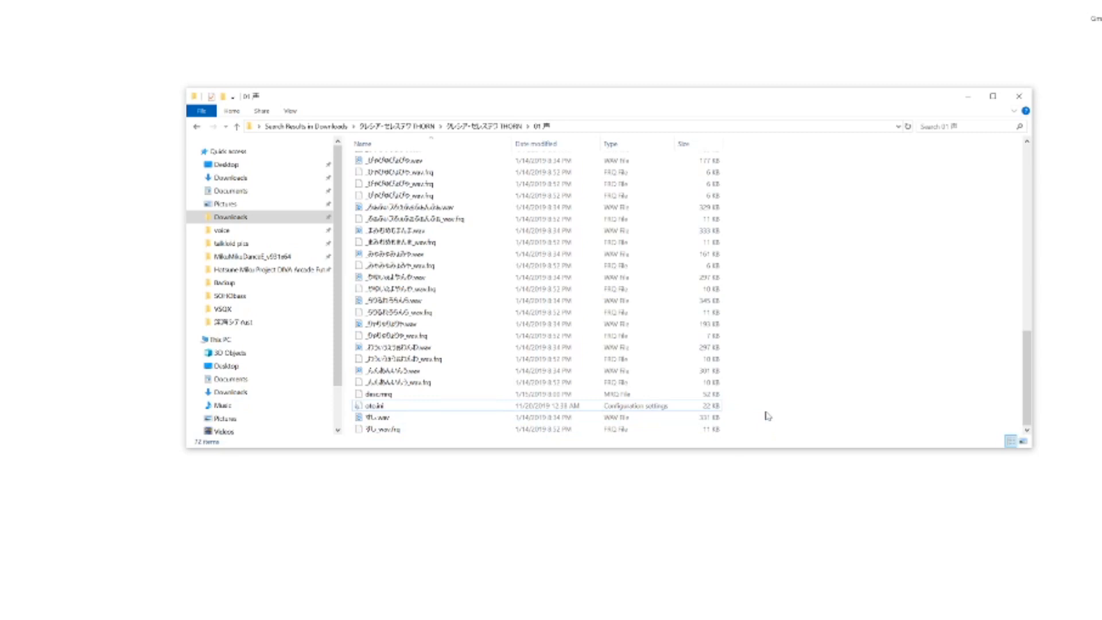
mouse_move(994, 395)
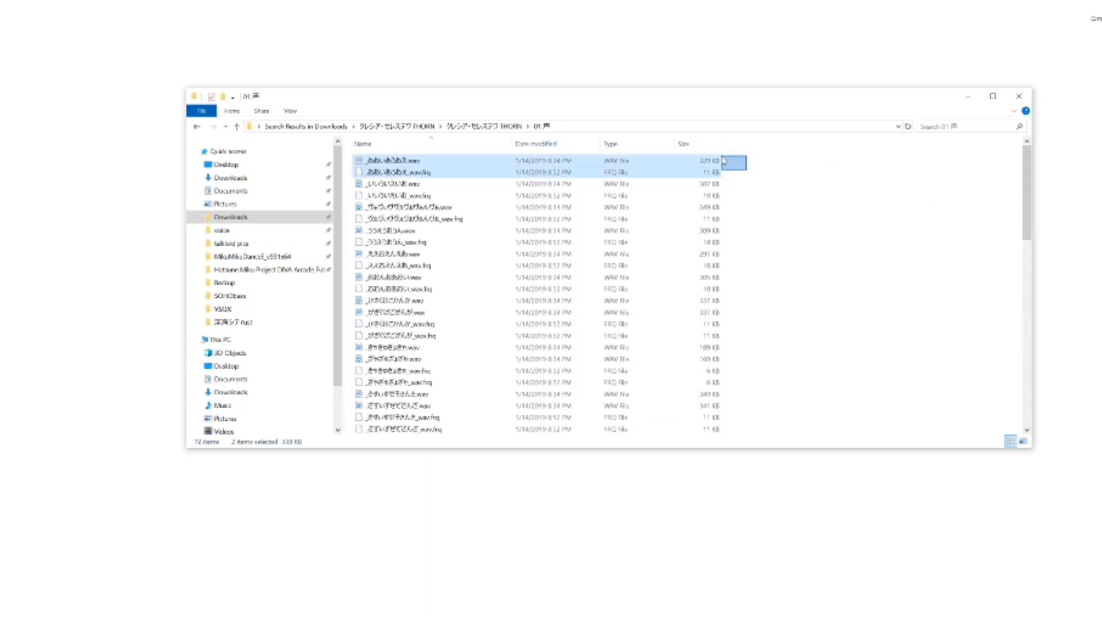
- Select and copy all 72 files, then go to Documents
click(422, 159)
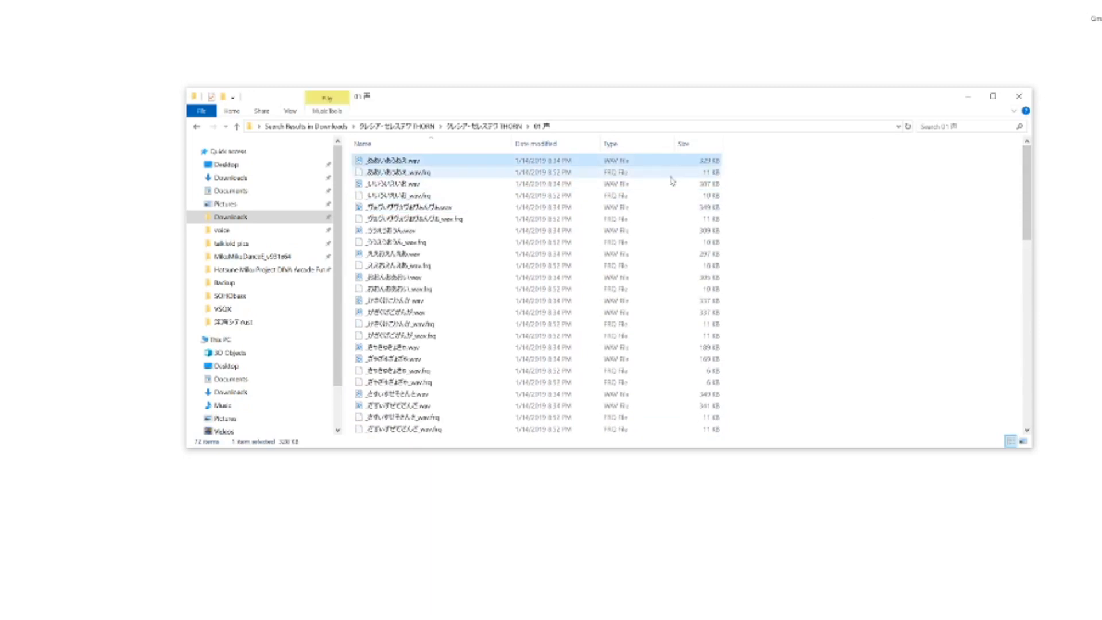
click(421, 241)
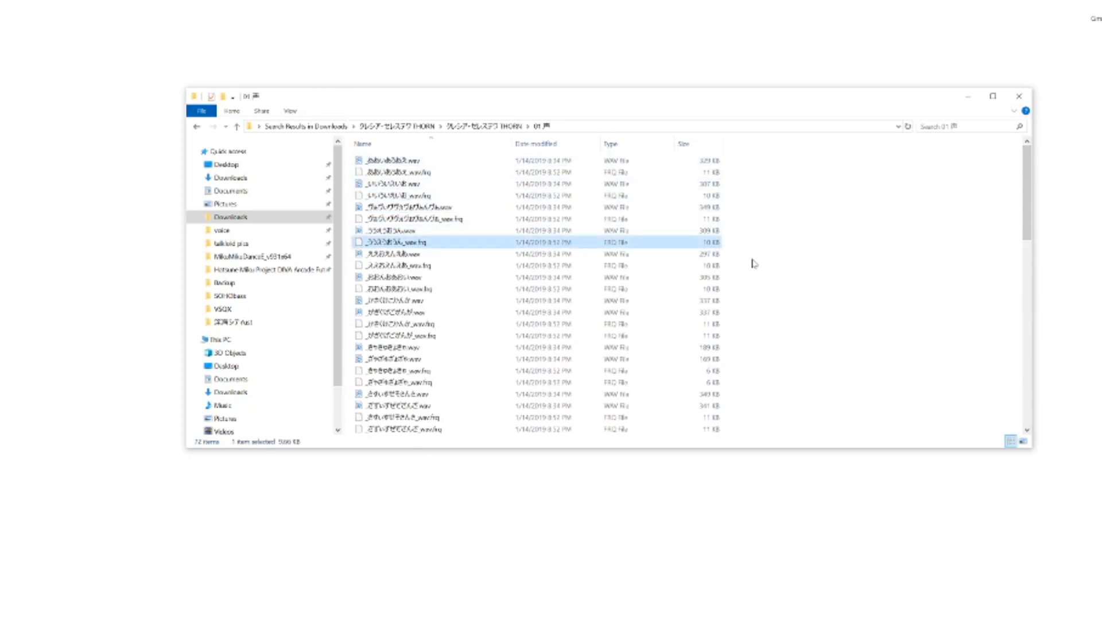
key(ctrl+a)
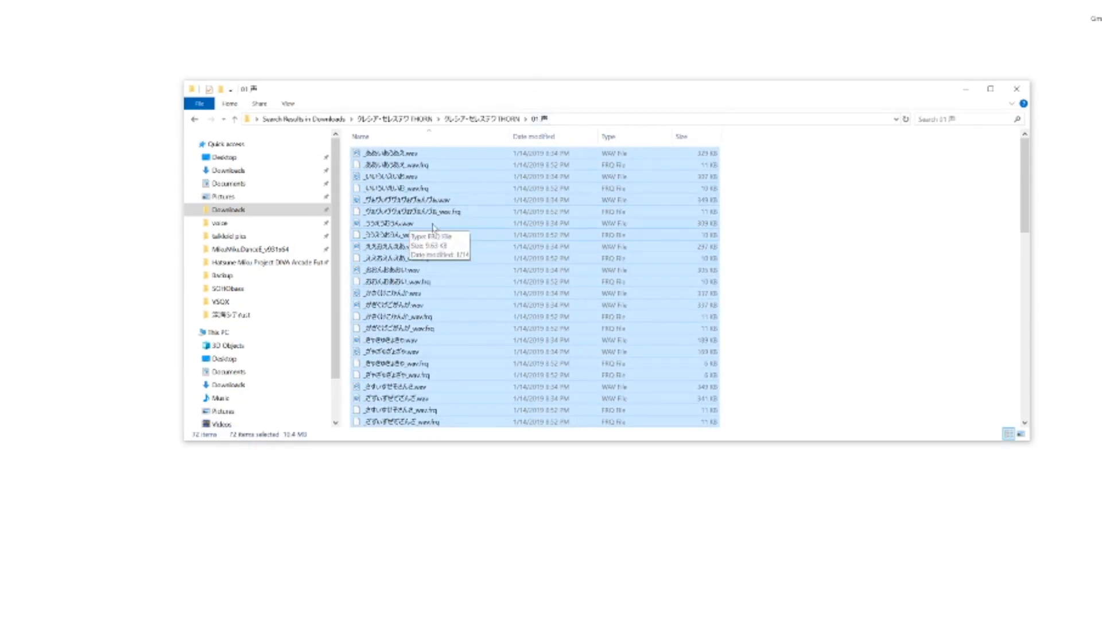
click(442, 455)
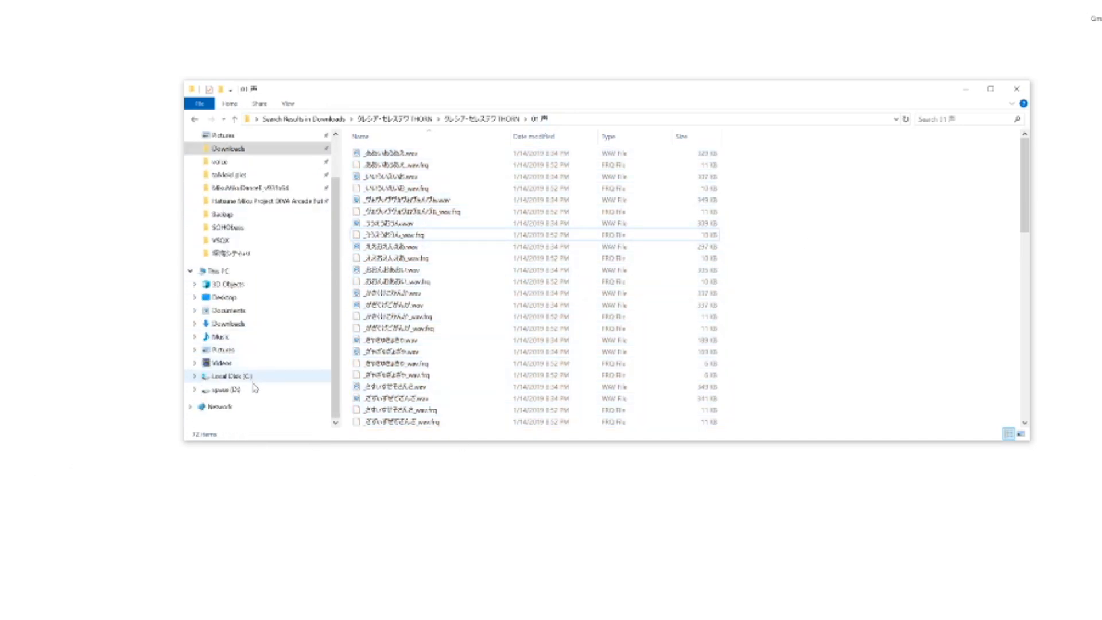
click(227, 310)
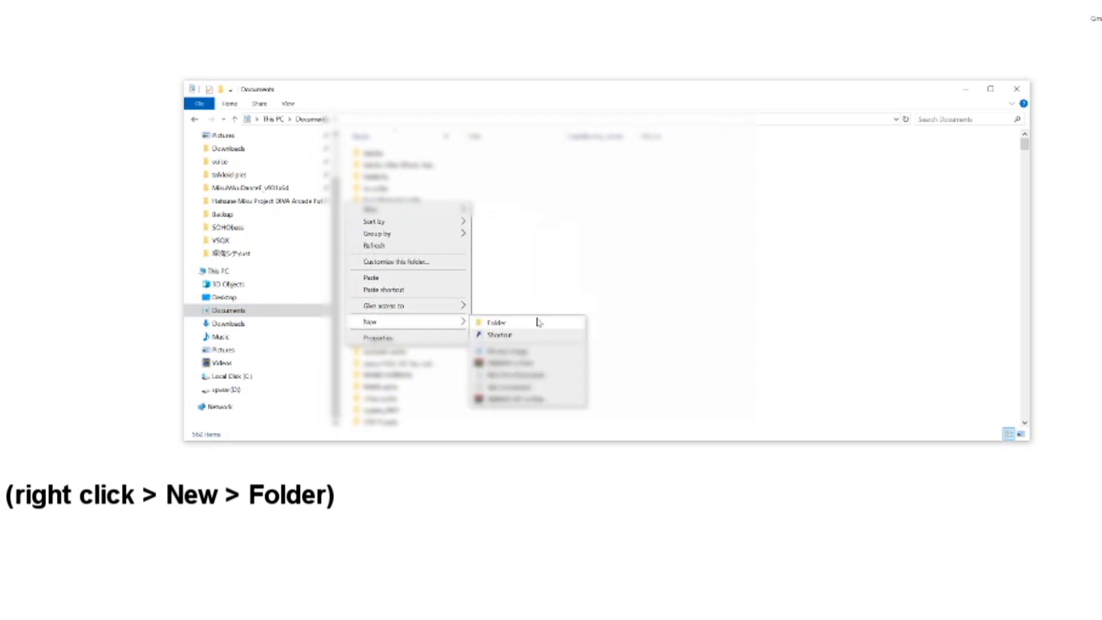
- Make a diggyda folder in Documents and paste the 72 voice files into it
click(496, 322)
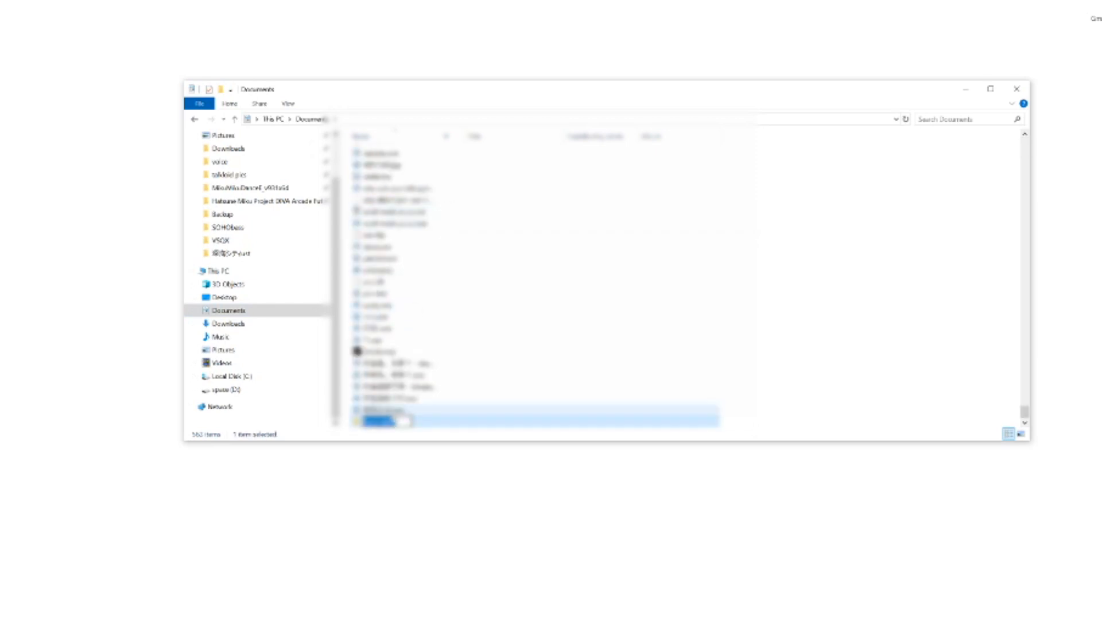
click(394, 420)
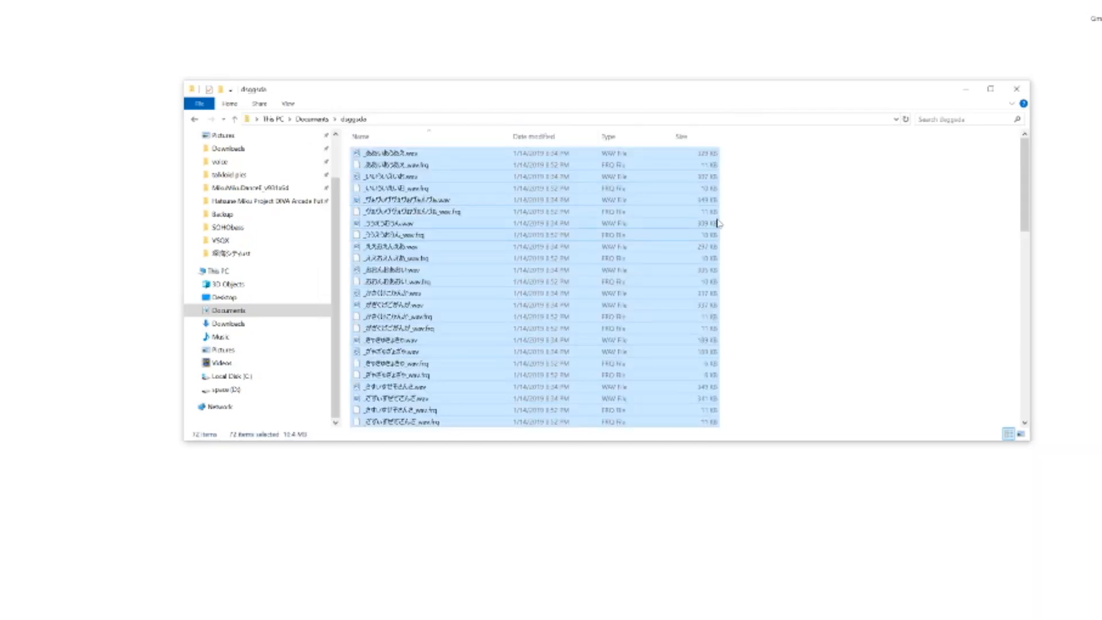
click(492, 429)
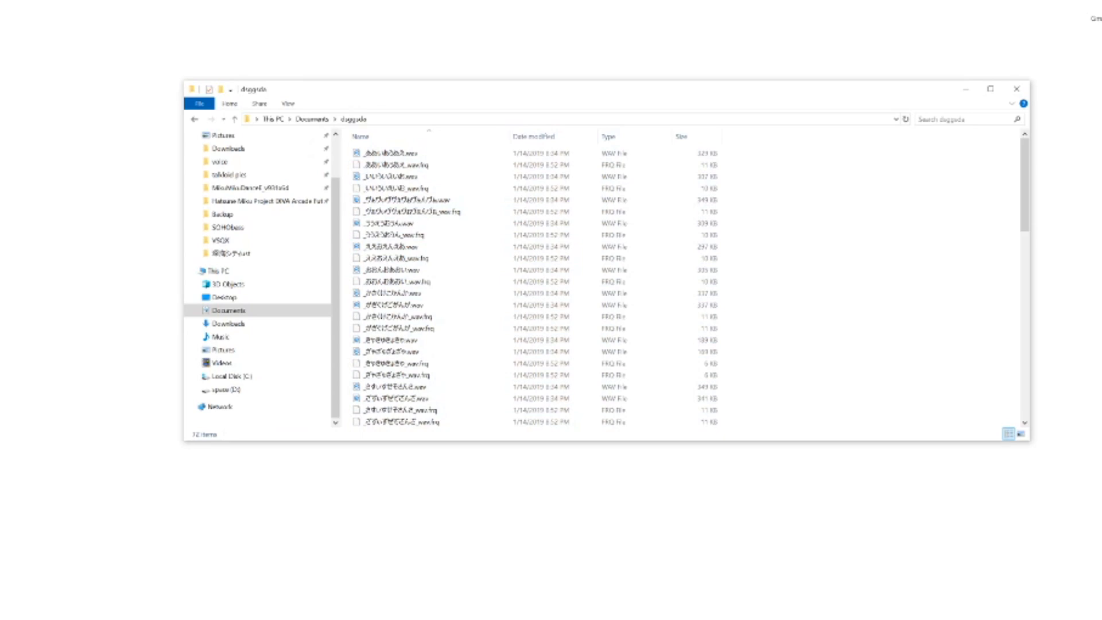
click(956, 119)
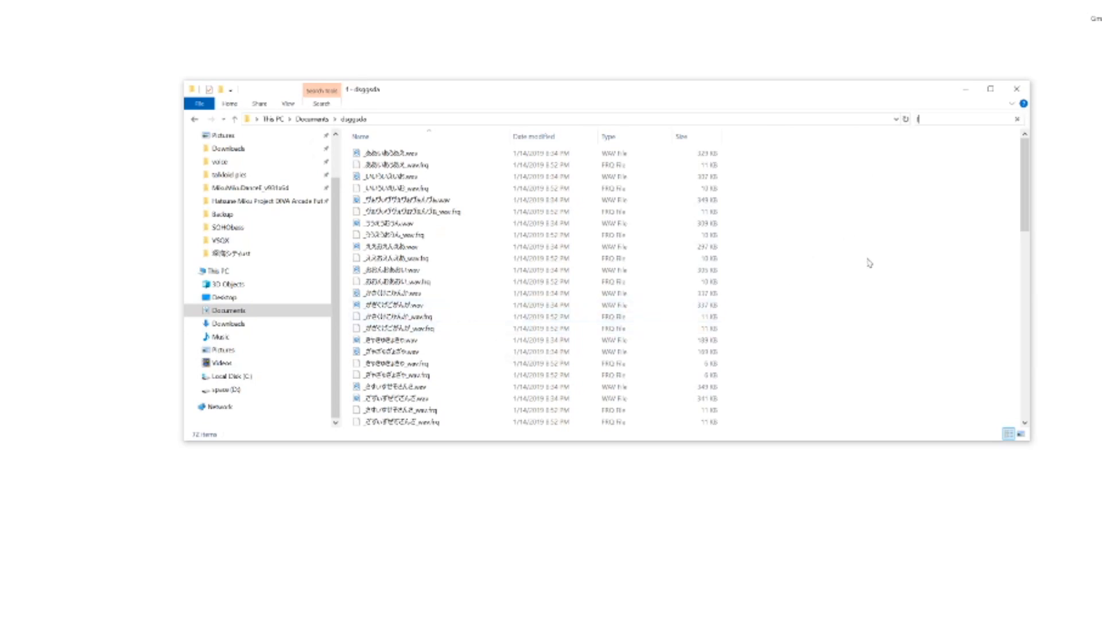
- Delete the FRQ files found by searching 'frq', then search for 'oto'
text(frq)
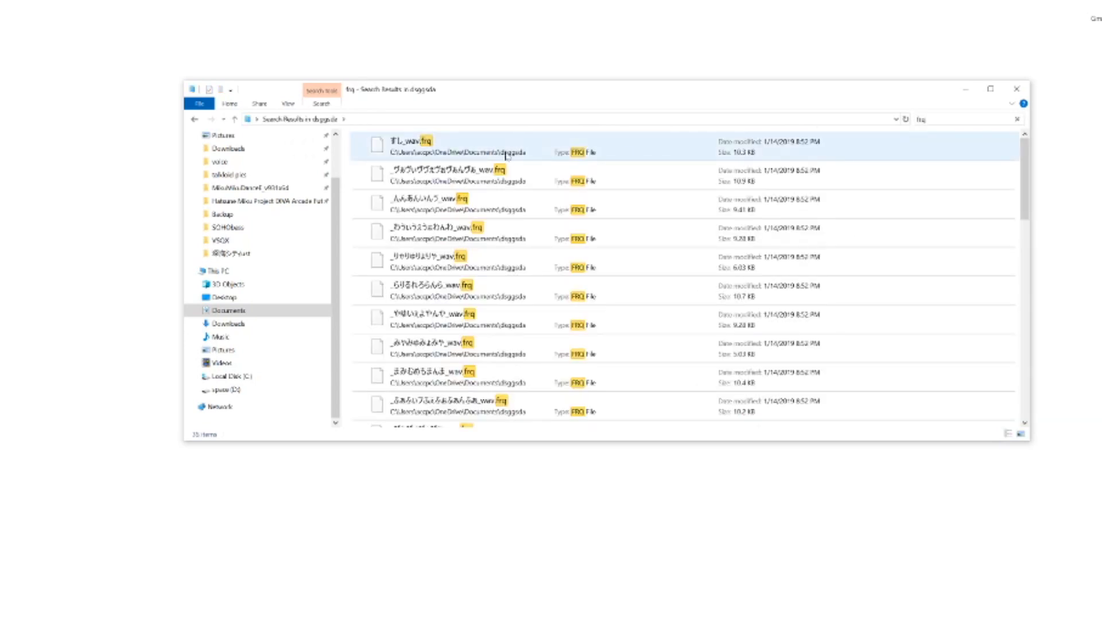
key(ctrl+a)
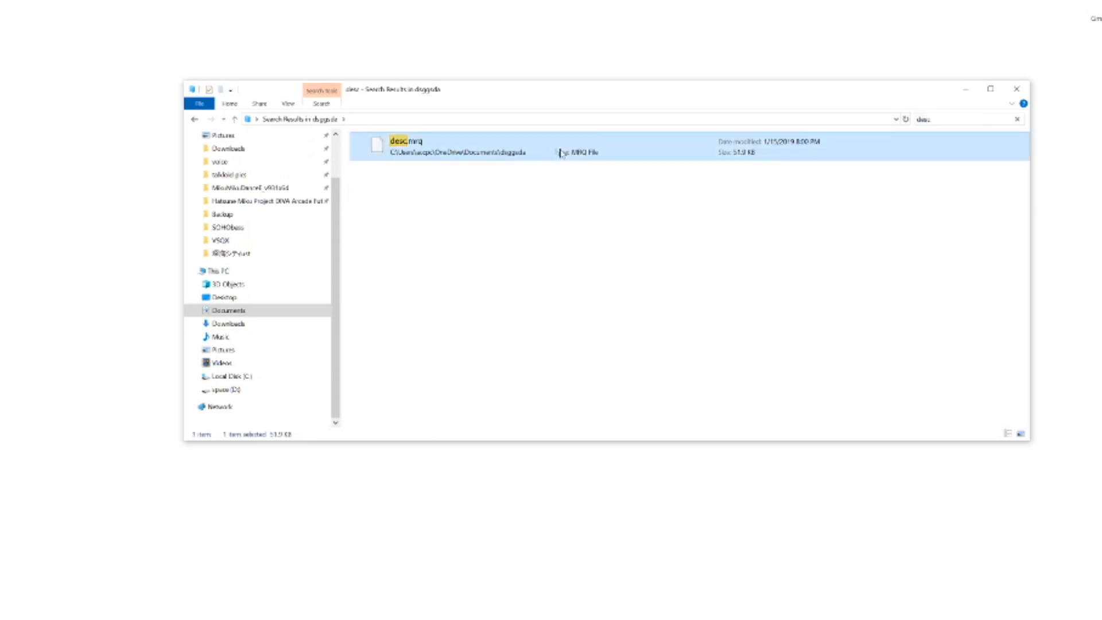
click(922, 118)
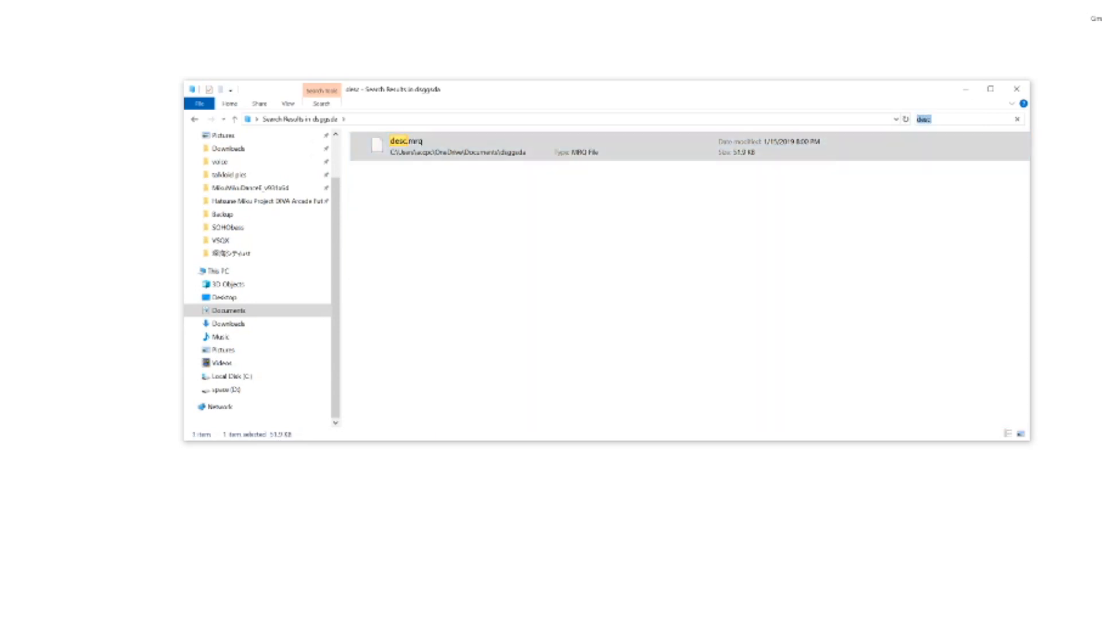
text(oto)
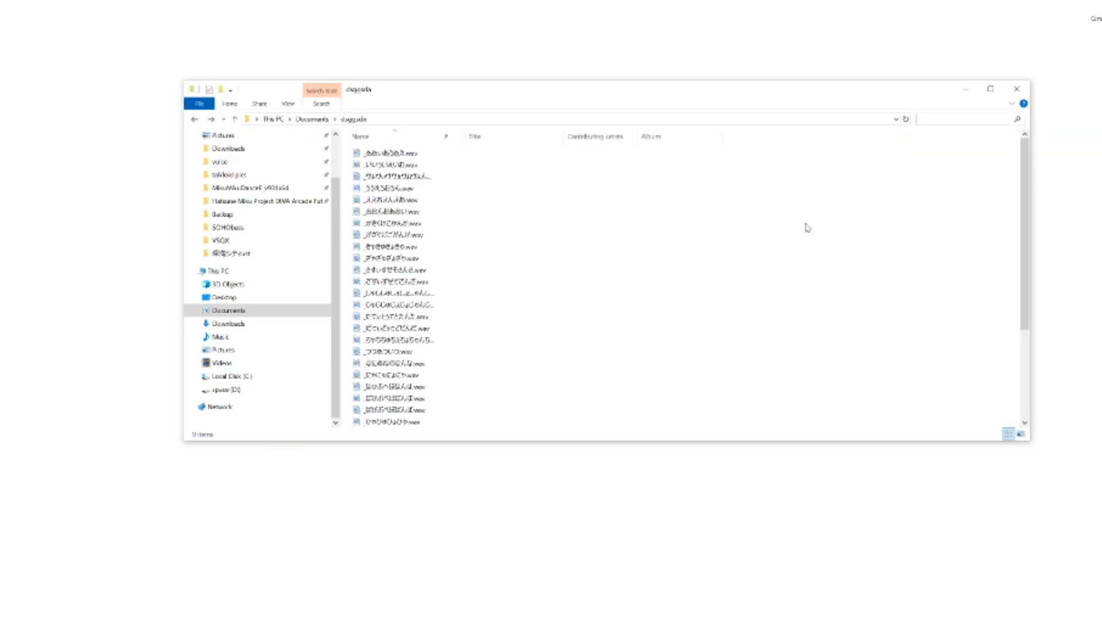
- Scroll Documents and bring up the diggyda folder's context menu
scroll(down, 3)
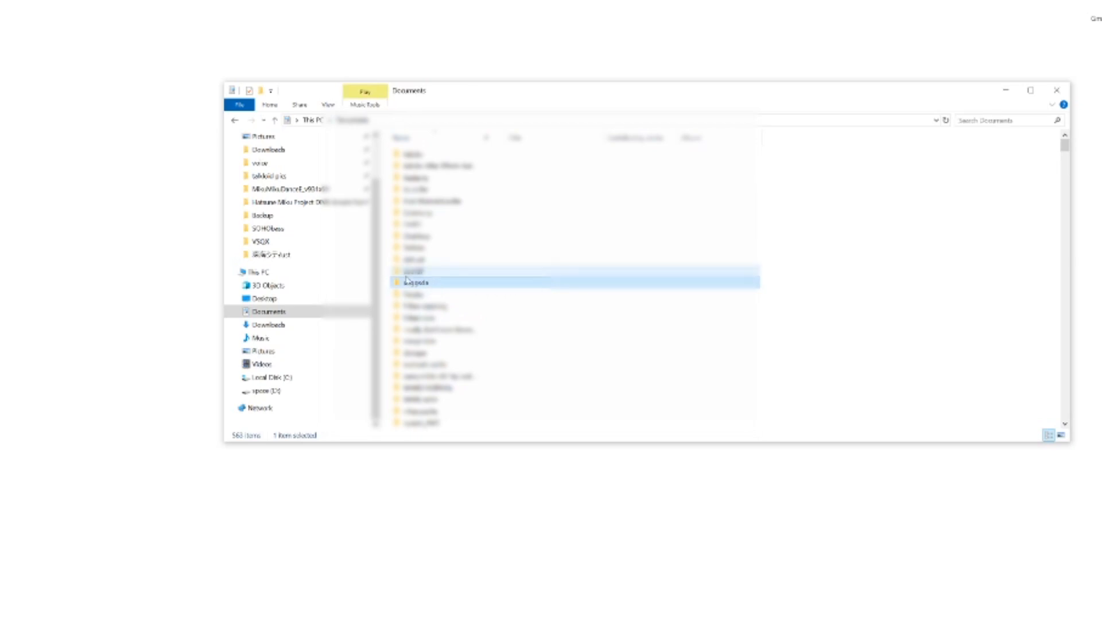
right_click(415, 281)
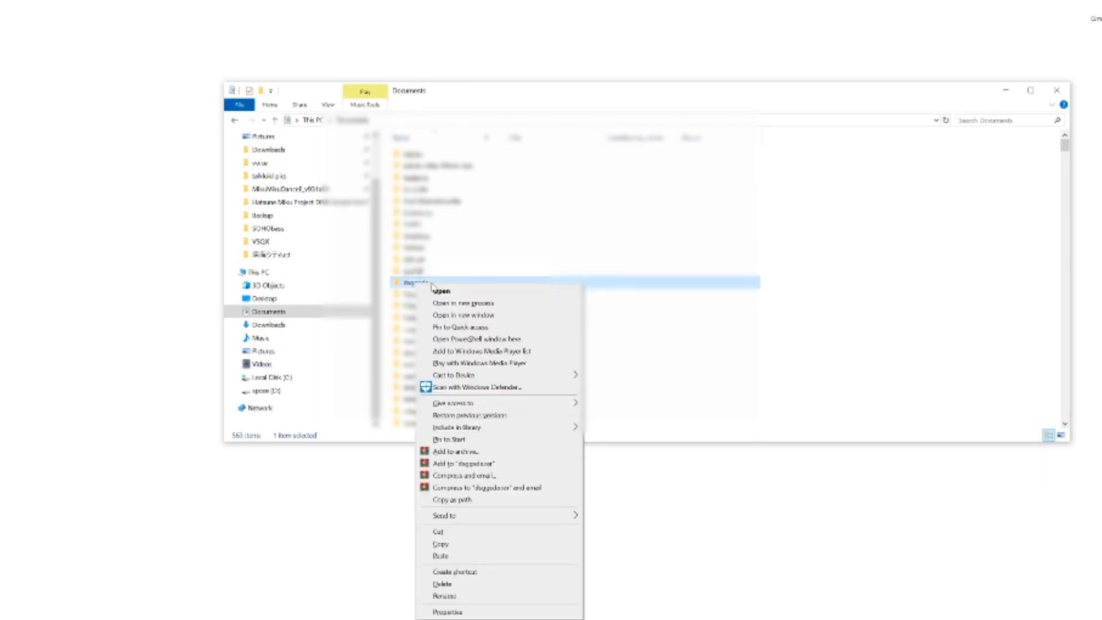
- Choose 'Open PowerShell window here' for the diggyda folder
click(474, 338)
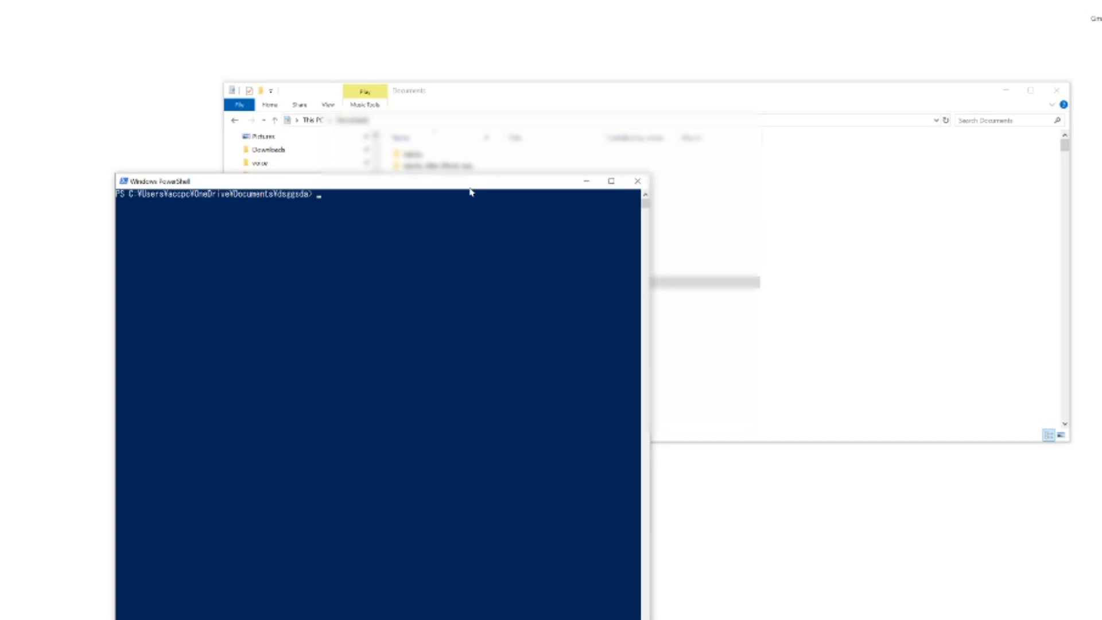
- Run 'dir > print.txt' to save the WAV listing to print.txt
text(dir)
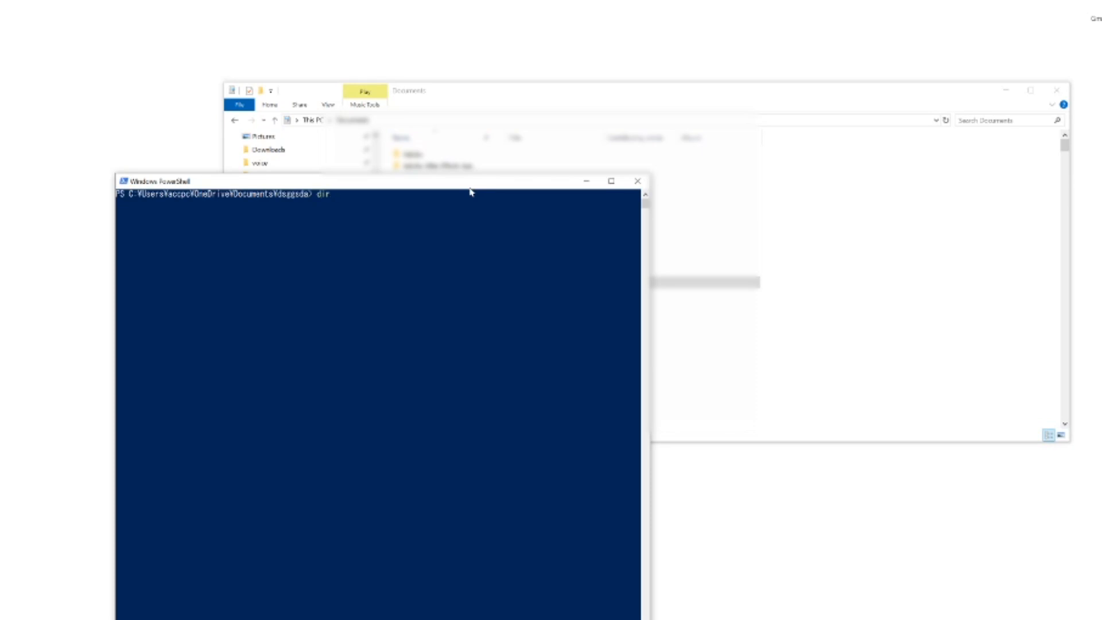
text(> print.e)
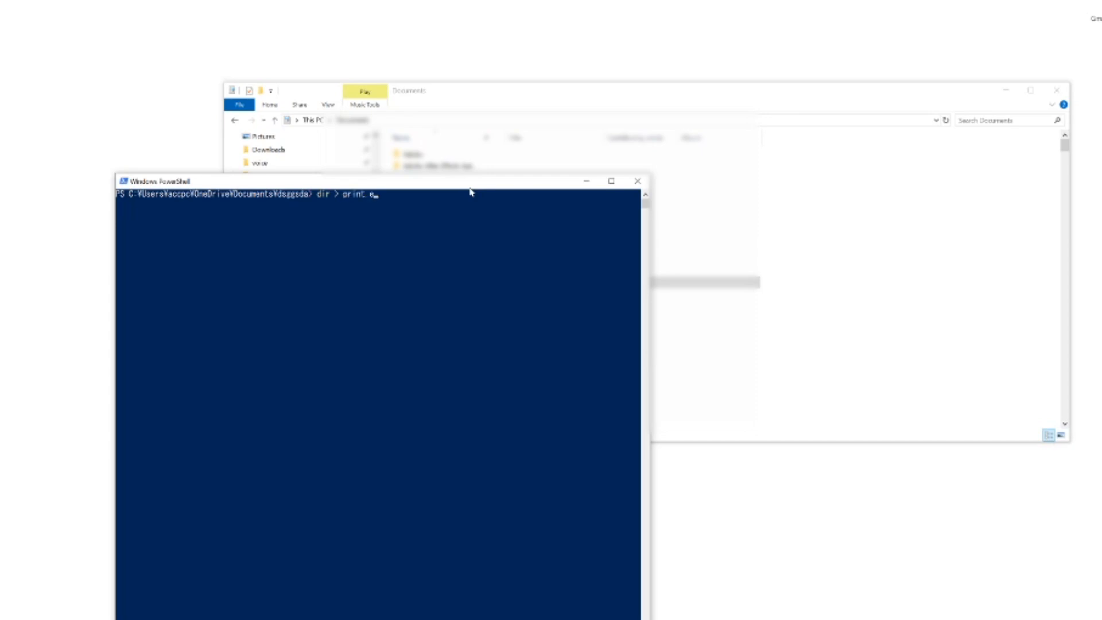
key(Return)
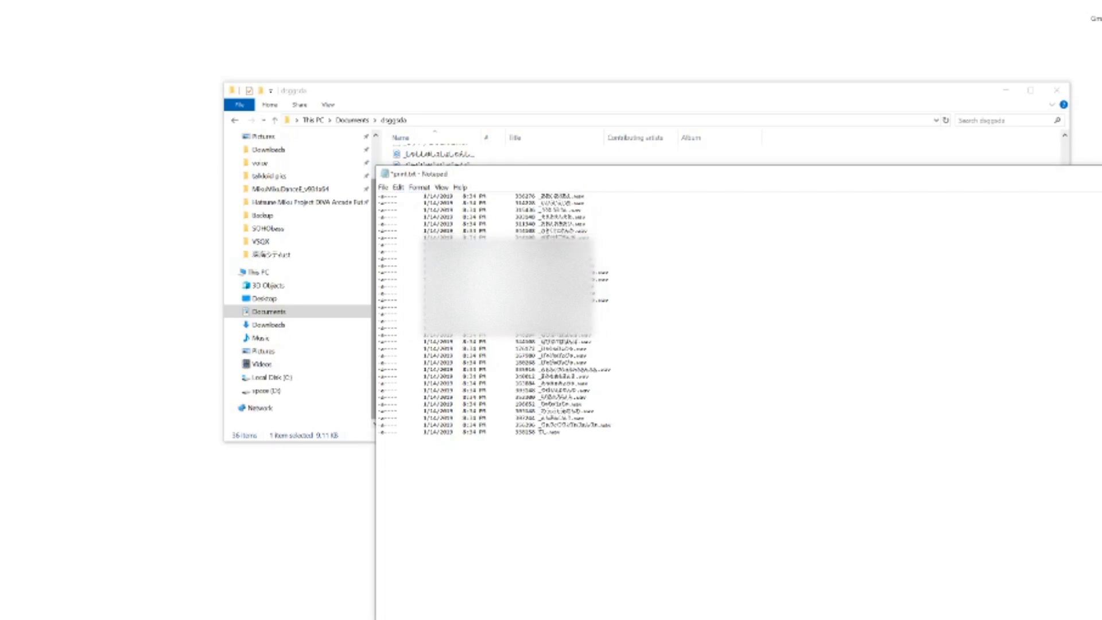
- Replace all spaces, dashes, slashes, digits and colons with nothing, then close Replace
click(399, 187)
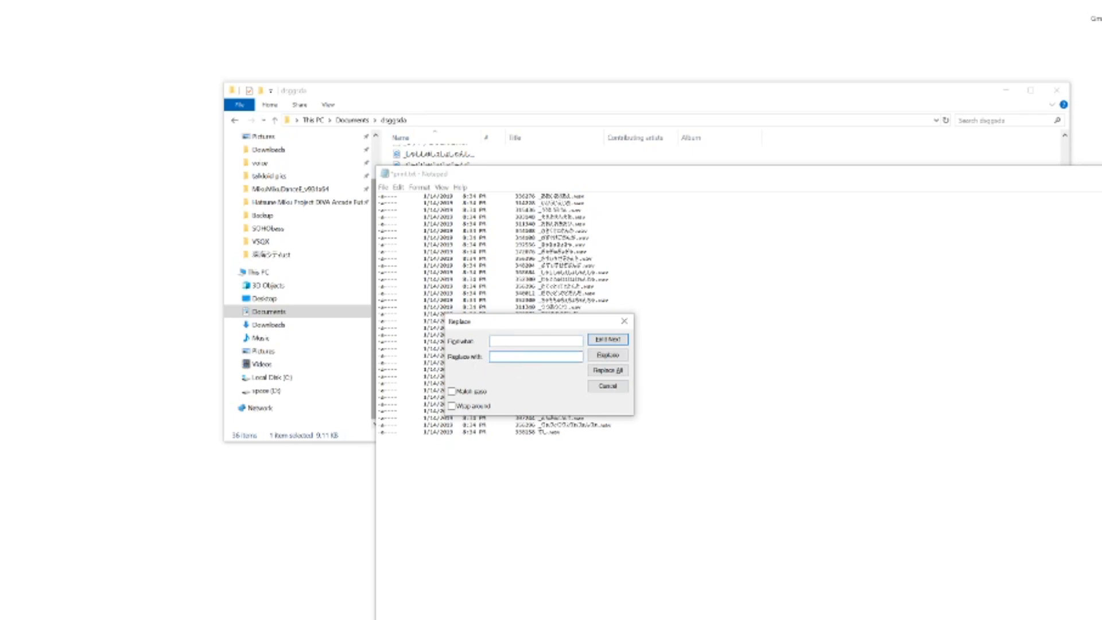
click(536, 357)
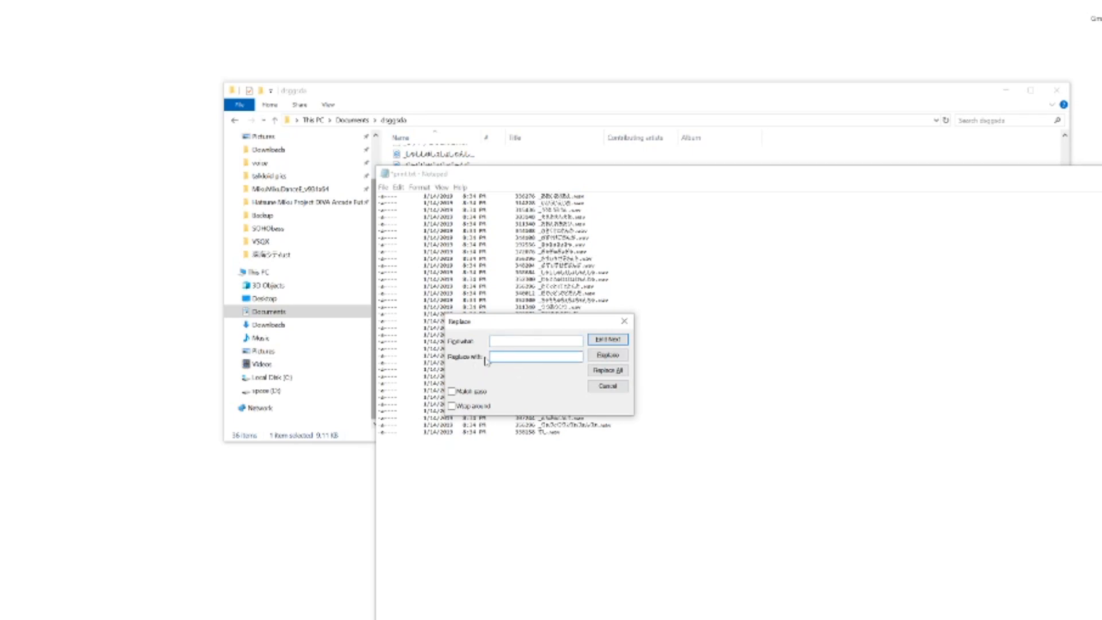
click(607, 369)
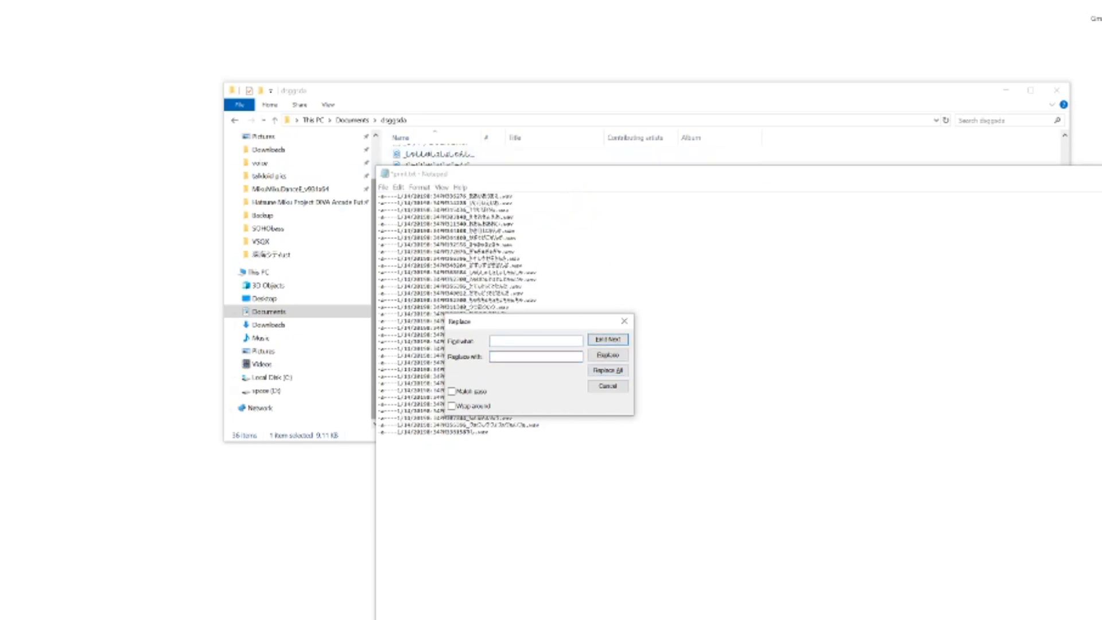
click(606, 370)
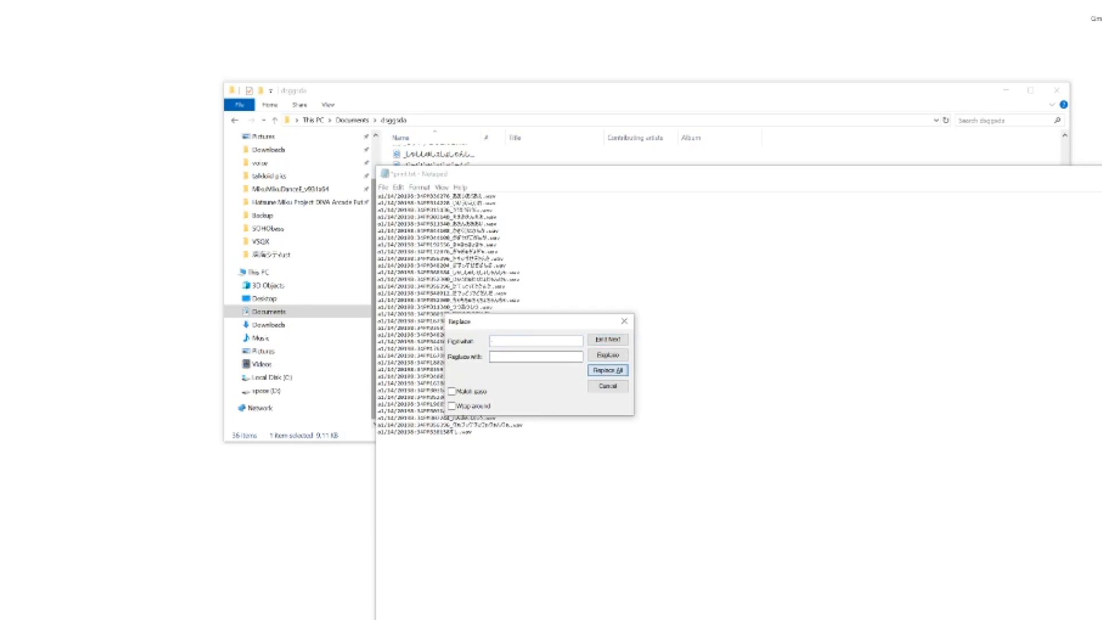
click(606, 369)
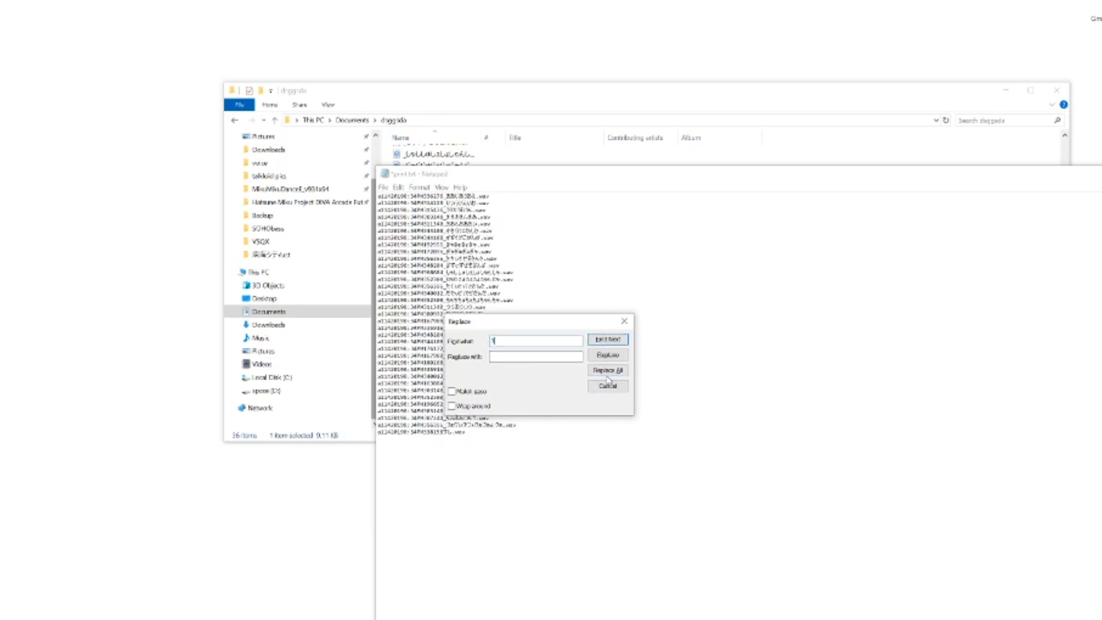
click(607, 370)
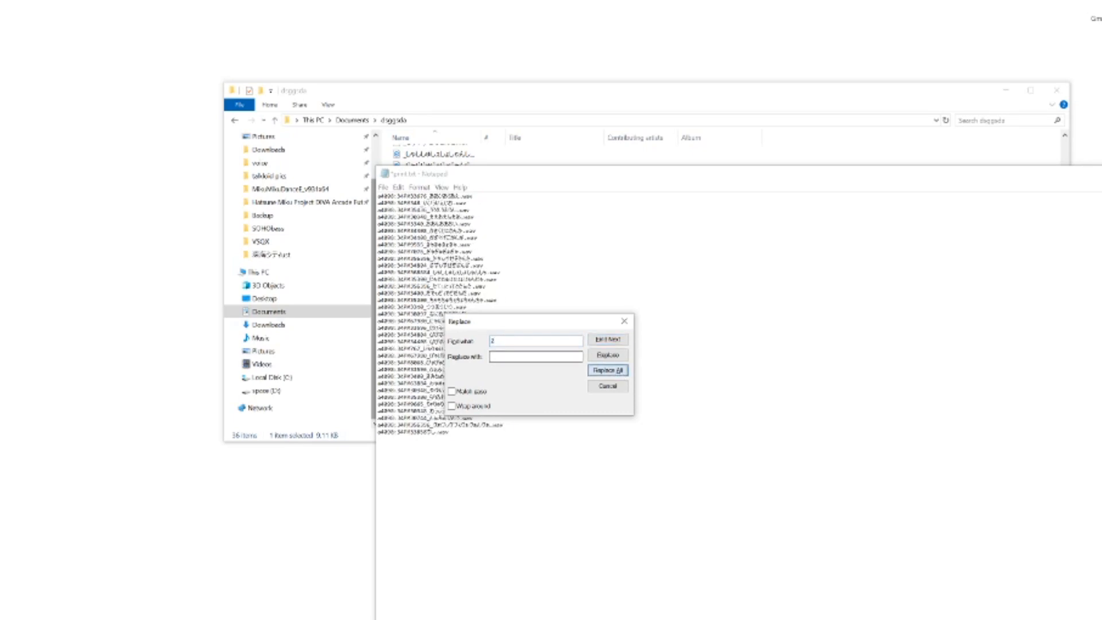
click(606, 370)
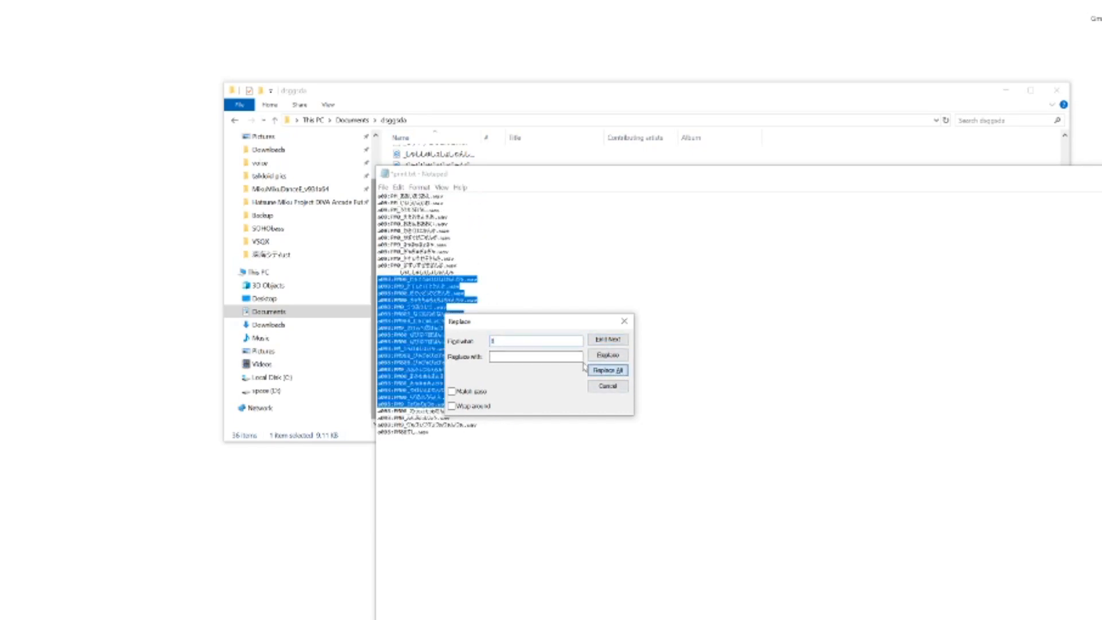
click(607, 369)
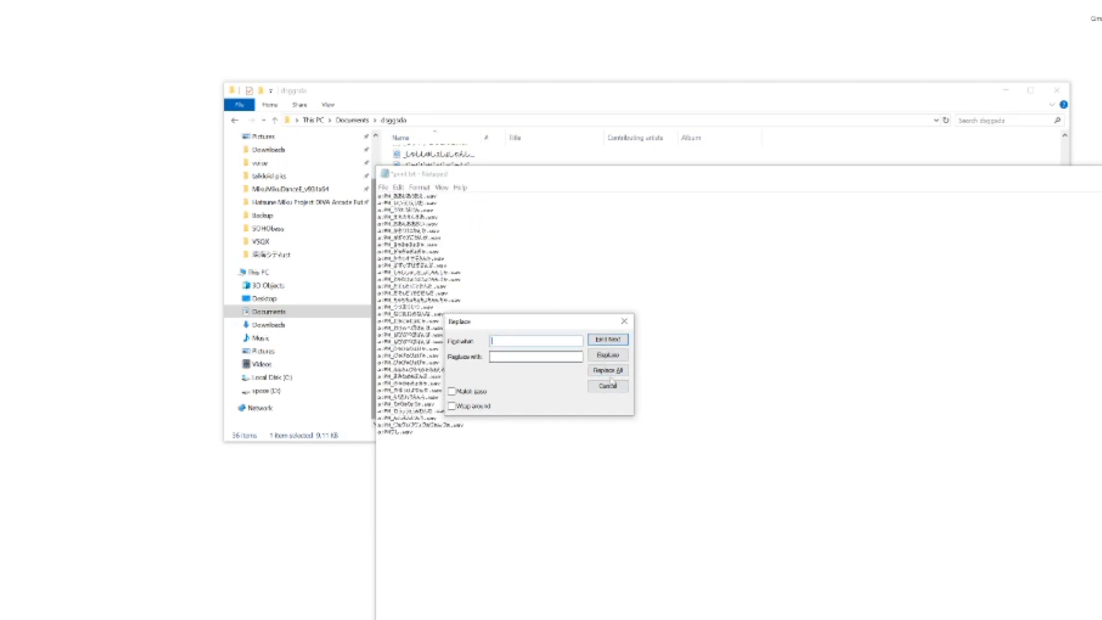
click(606, 385)
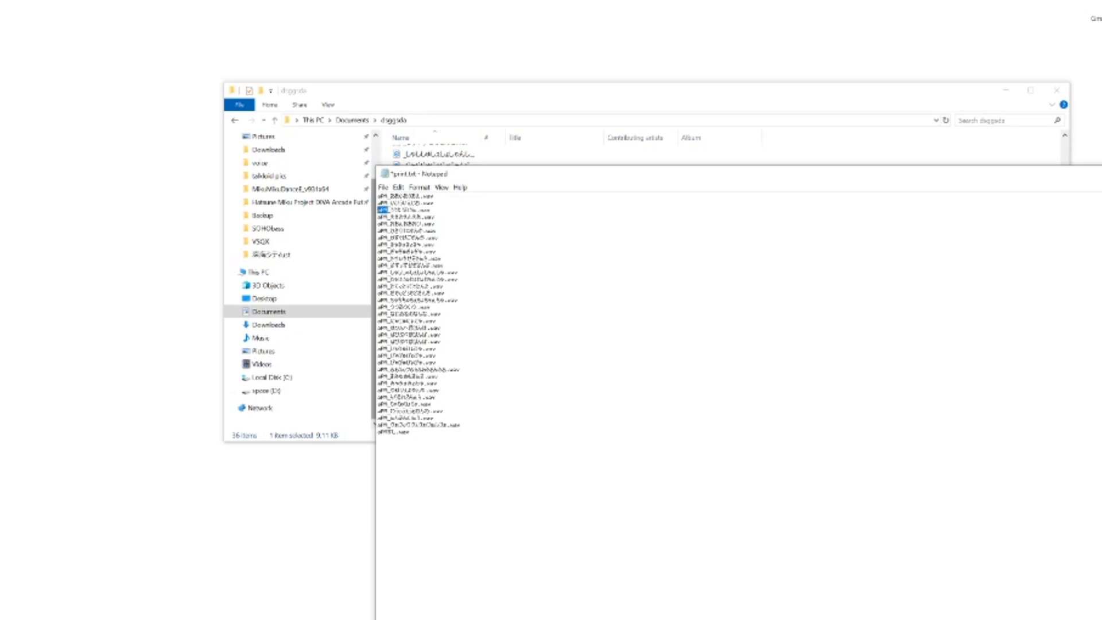
- Replace all '.wav' and 'aPM' occurrences with nothing on every line
key(ctrl+h)
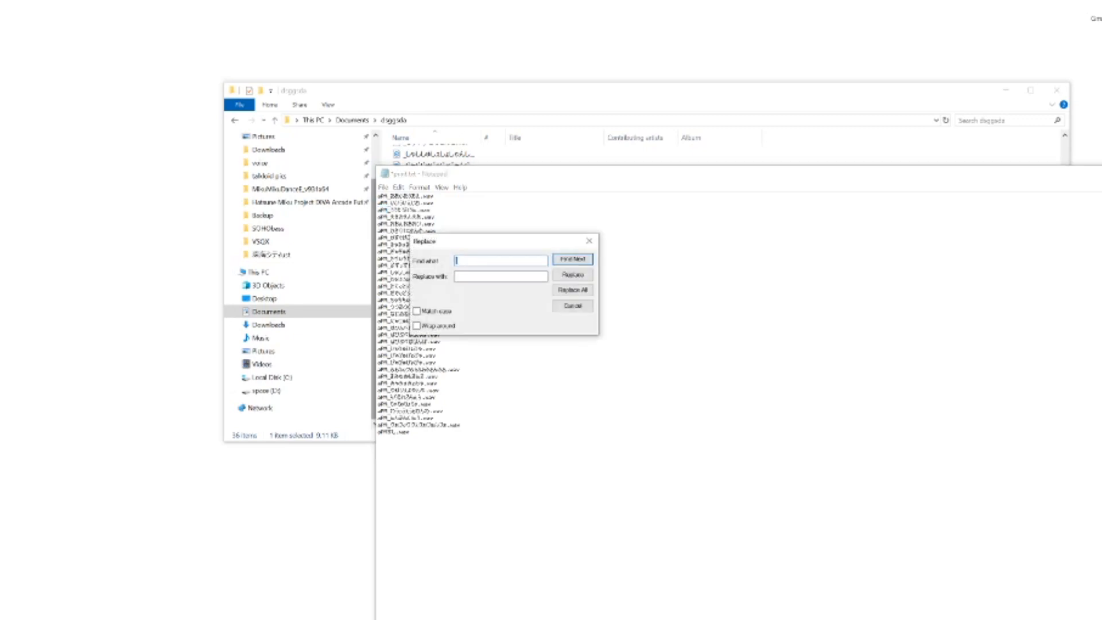
drag(443, 241, 386, 317)
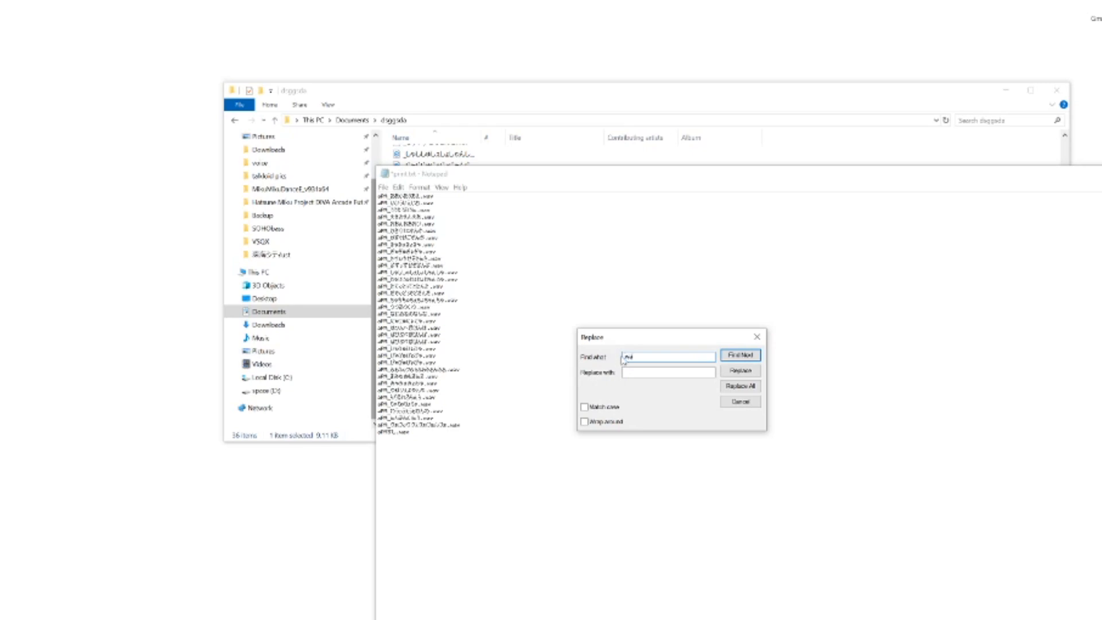
click(739, 385)
text(aPM)
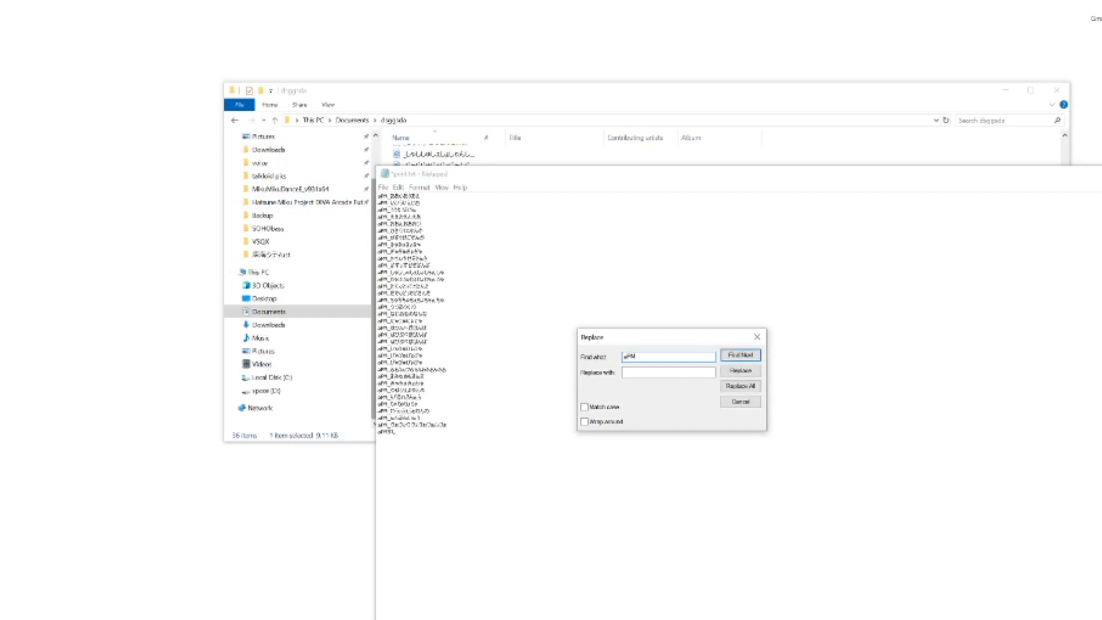
click(740, 386)
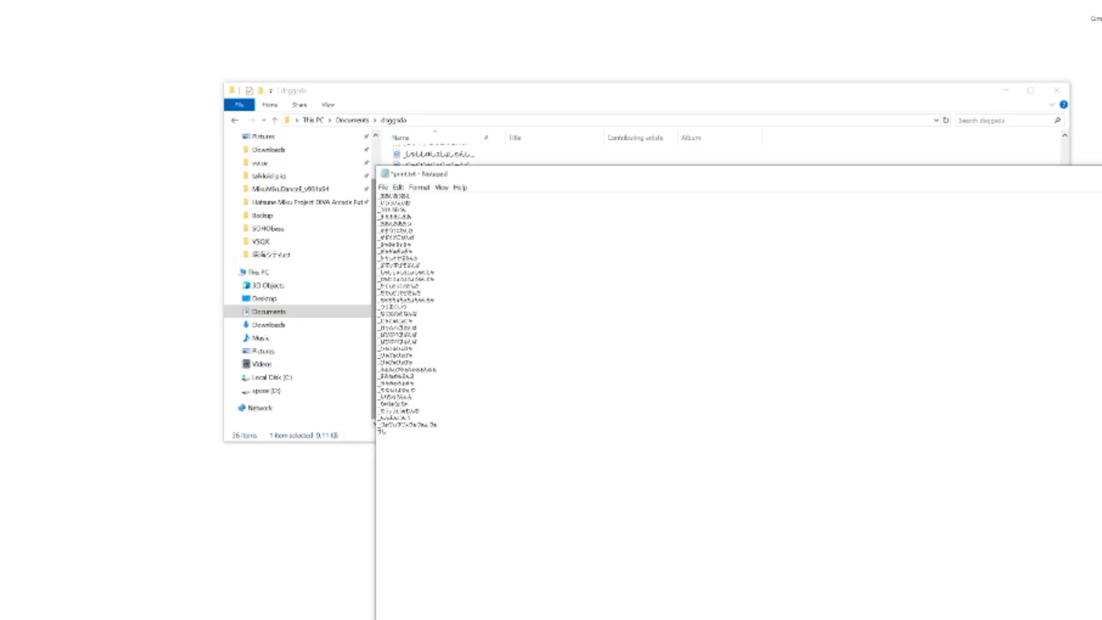
- Save the list over print.txt with ANSI encoding, confirming the replacement
key(ctrl+a)
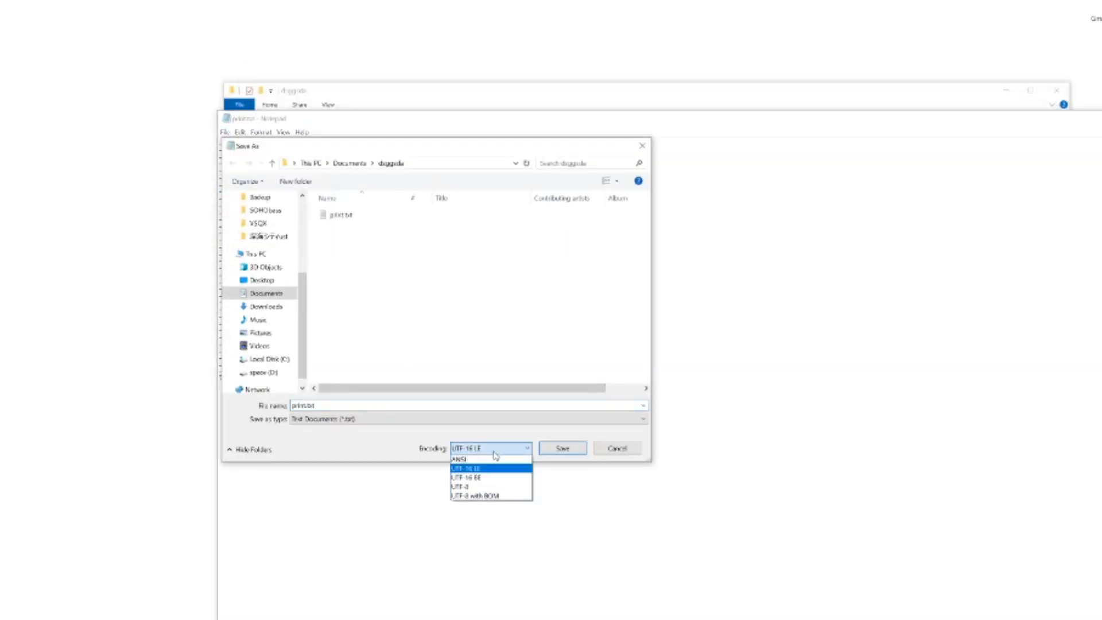
click(458, 457)
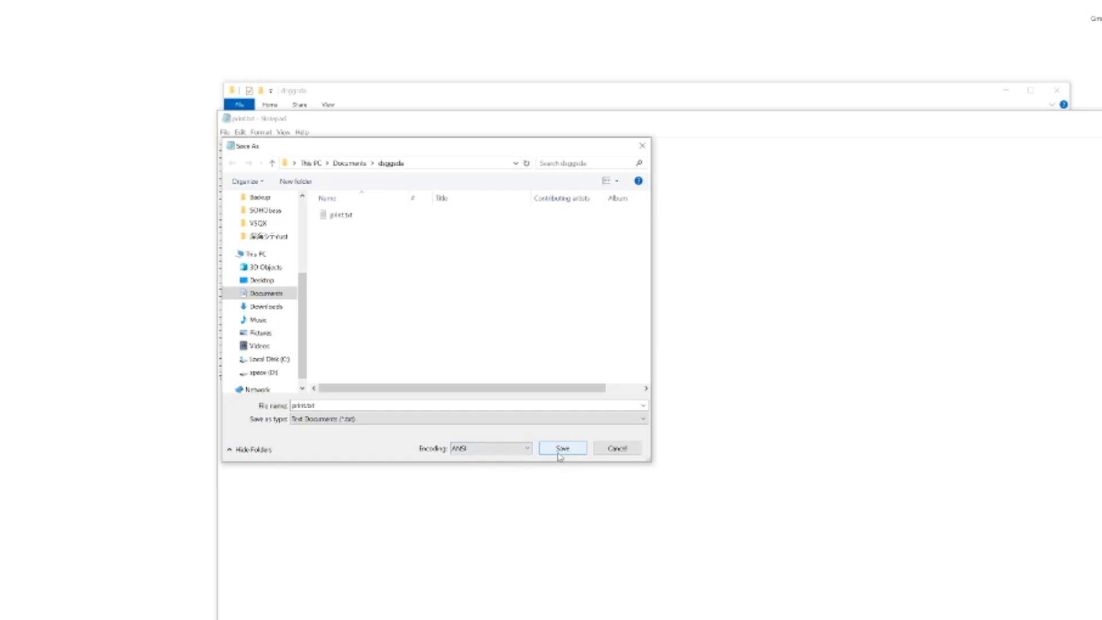
click(561, 447)
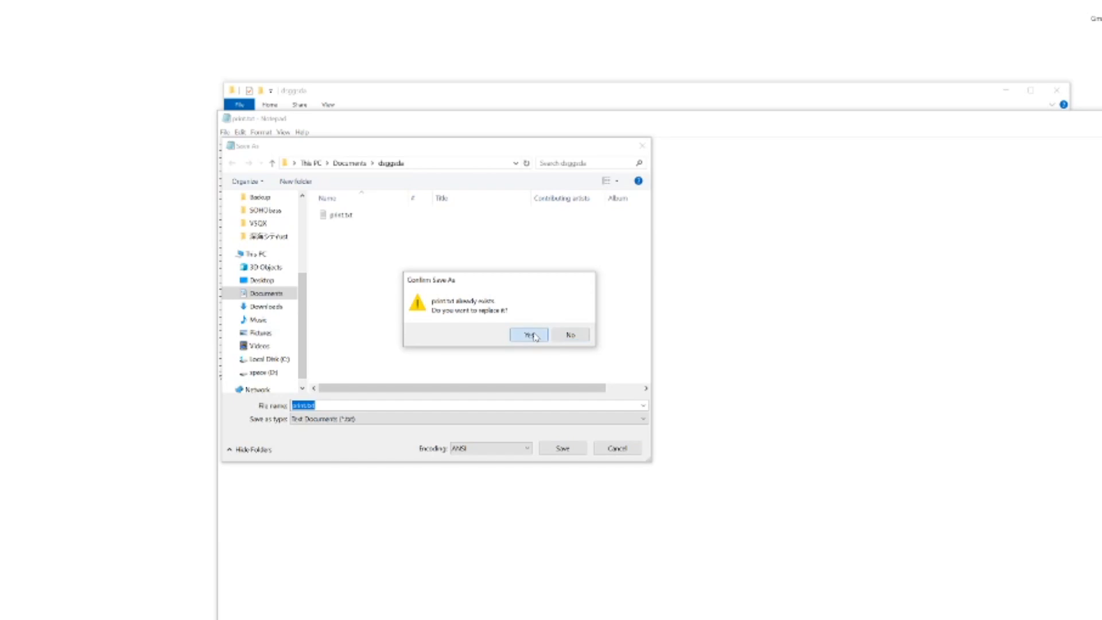
click(528, 334)
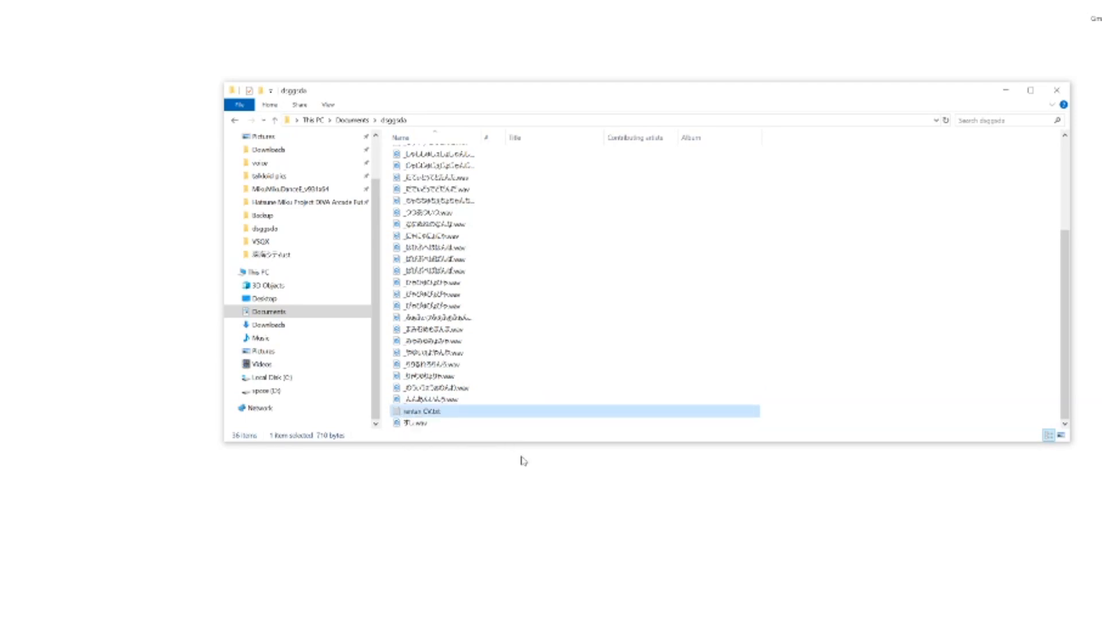
double_click(422, 411)
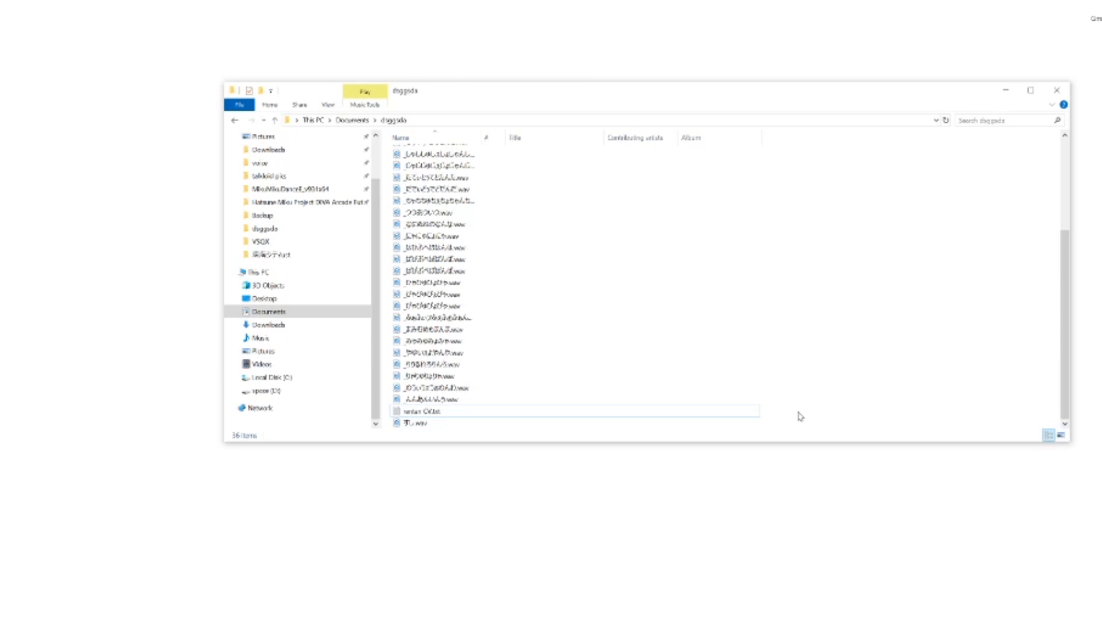
mouse_move(787, 414)
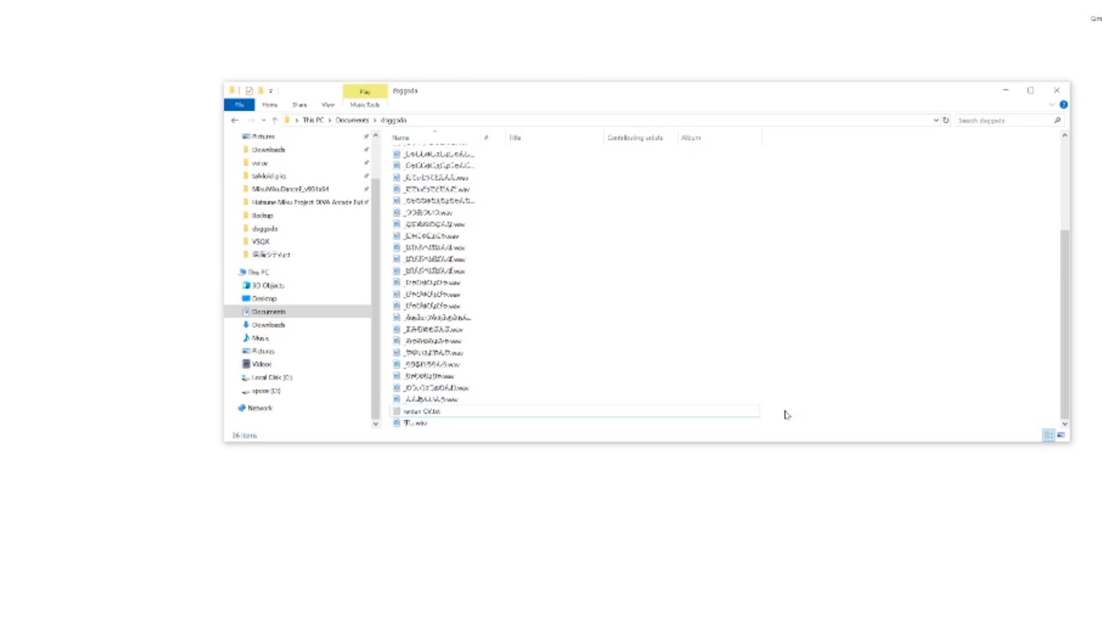
mouse_move(772, 411)
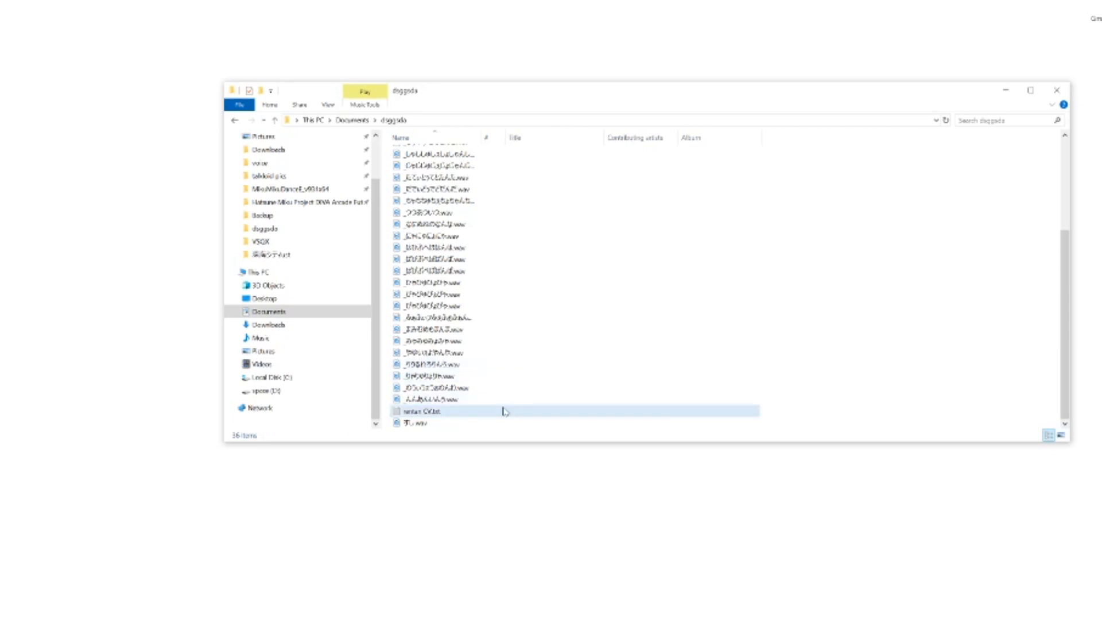
click(434, 388)
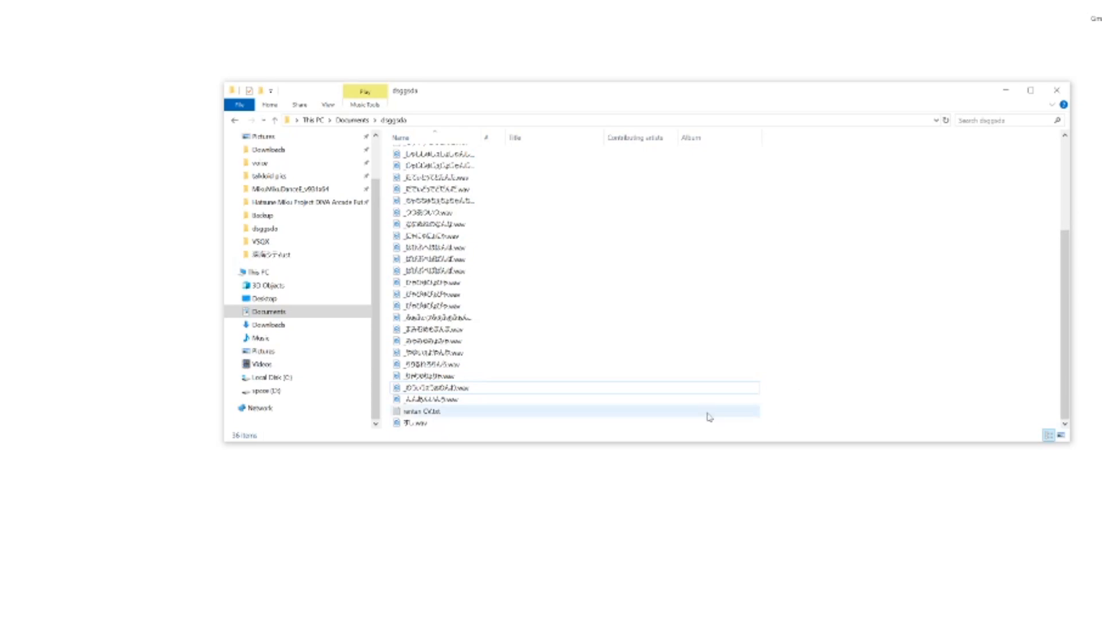
click(425, 412)
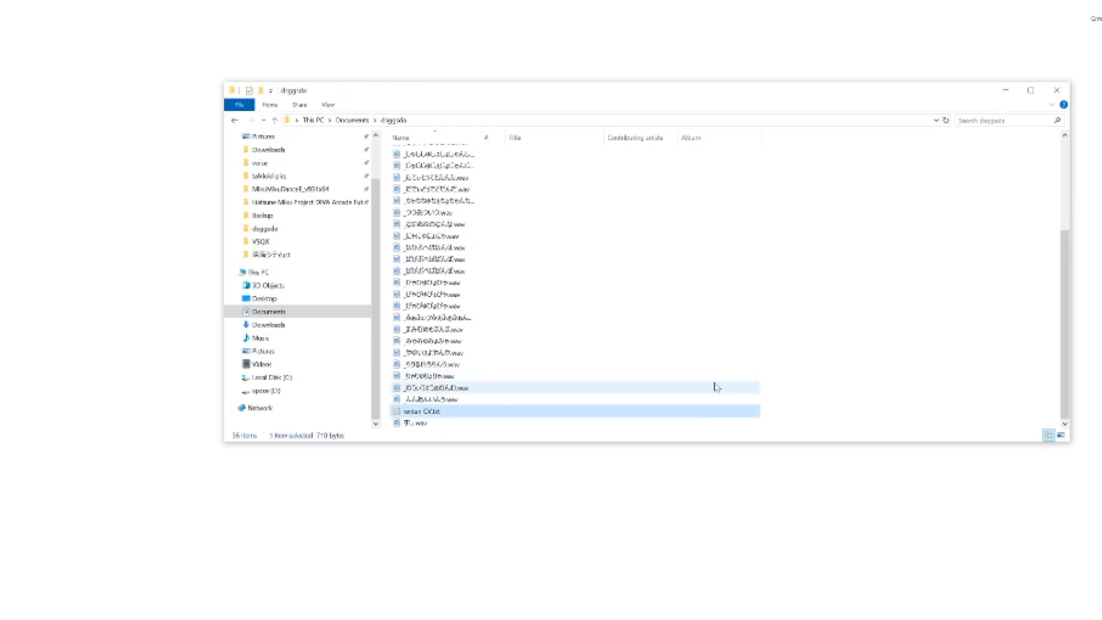